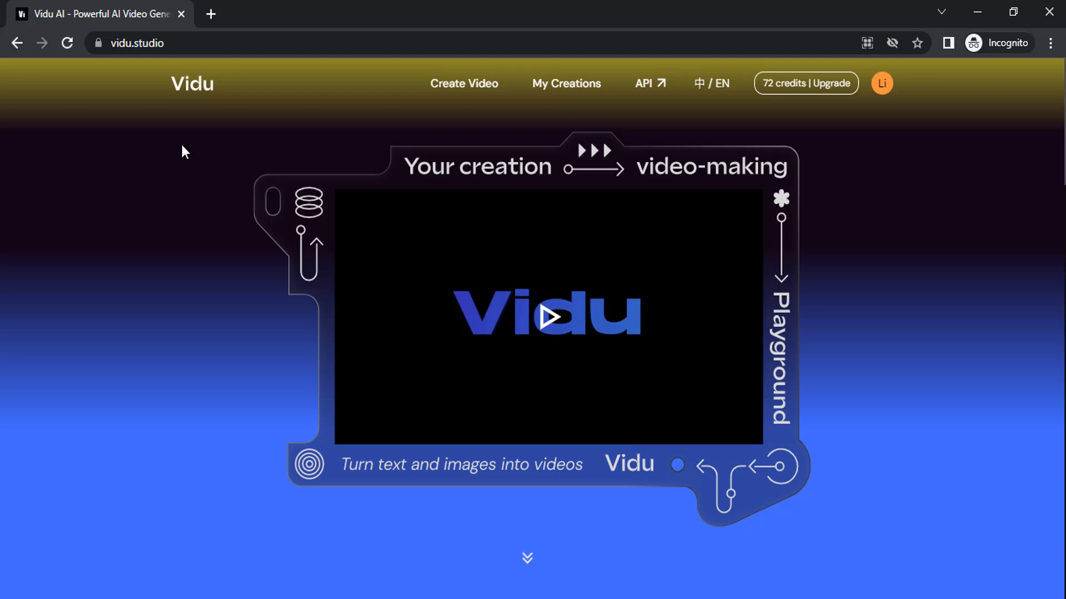
mouse_move(783, 160)
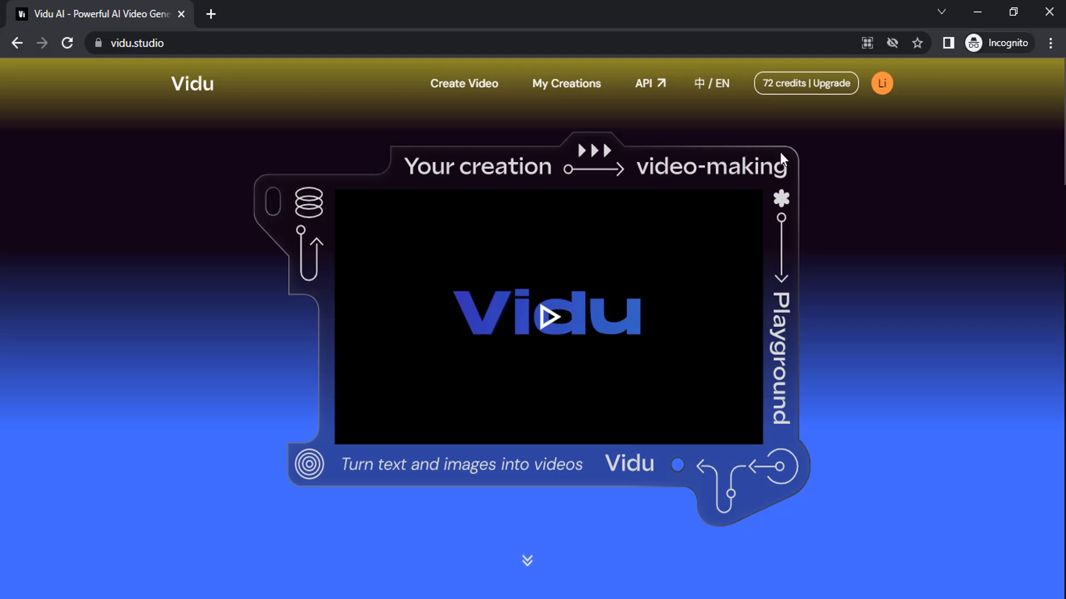
mouse_move(757, 113)
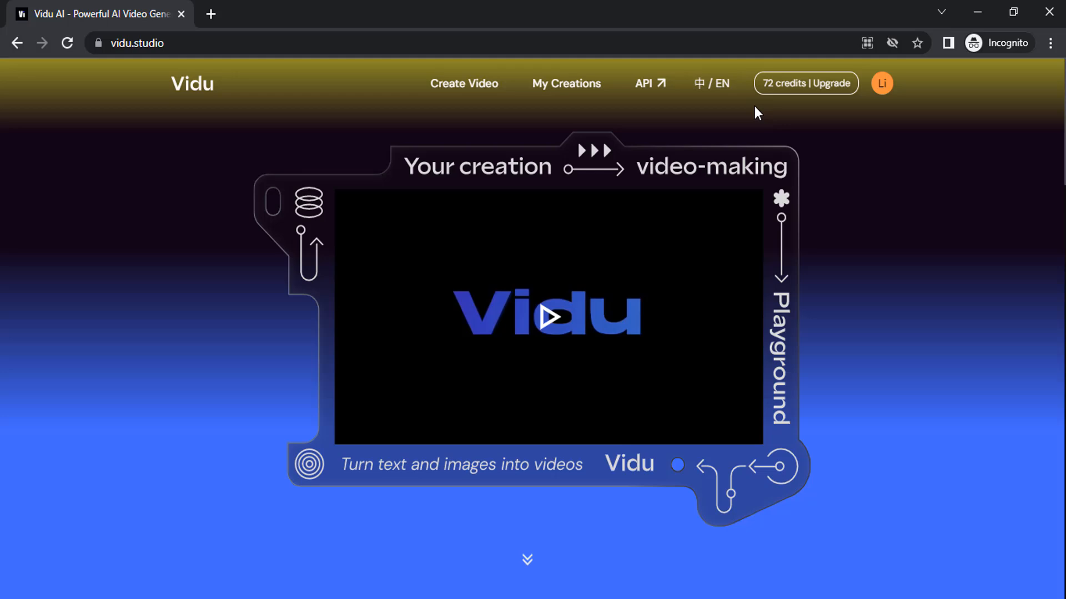
mouse_move(794, 93)
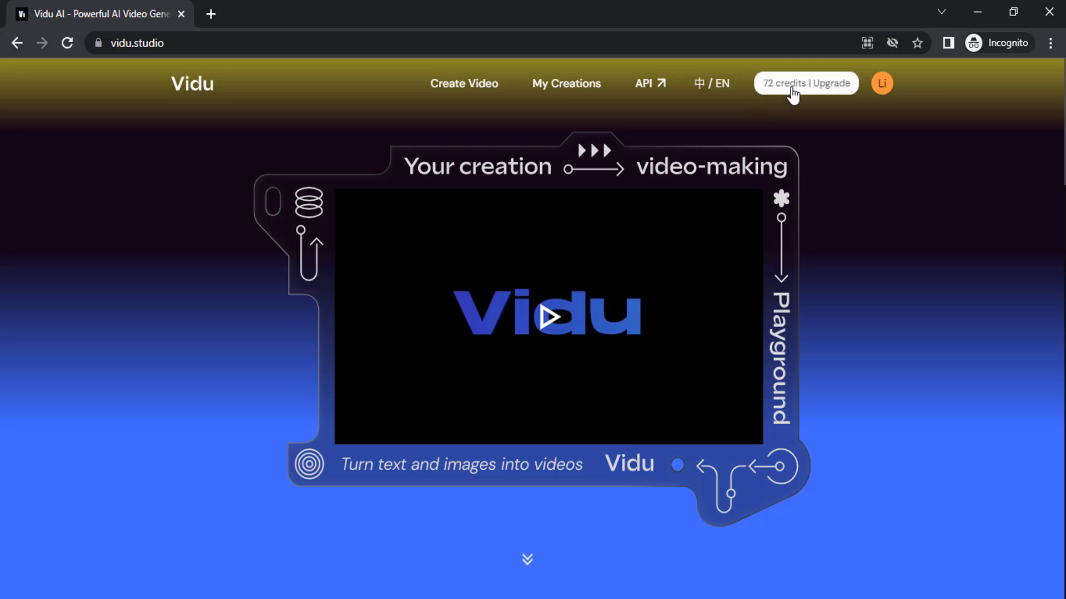
Step: Review the billing page with 72 Free-plan credits and switch to monthly pricing ($9.99/$29.99/$99.99)
left_click(806, 83)
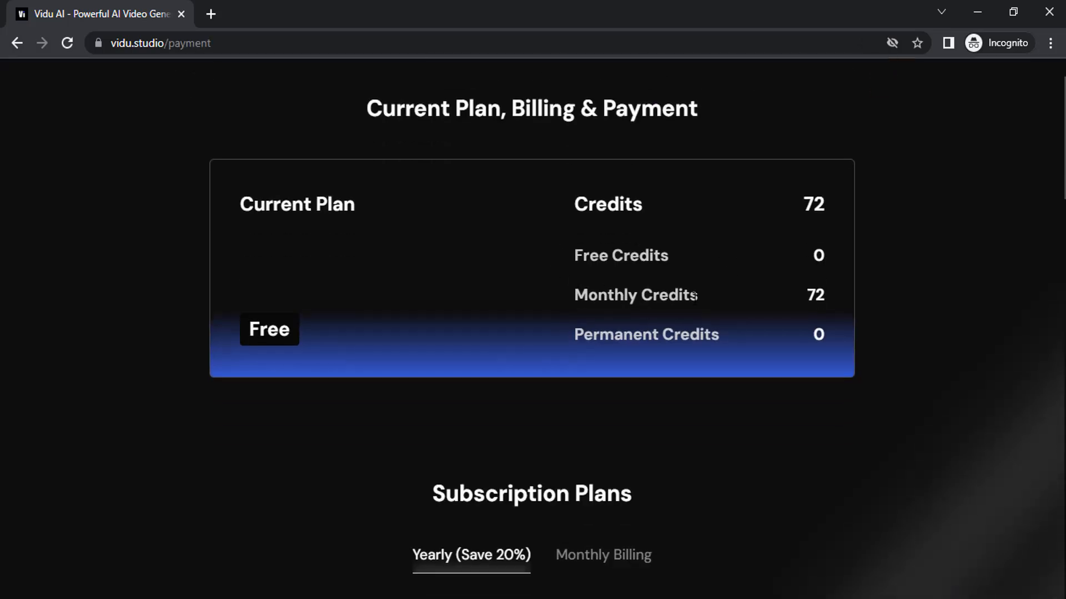
mouse_move(818, 314)
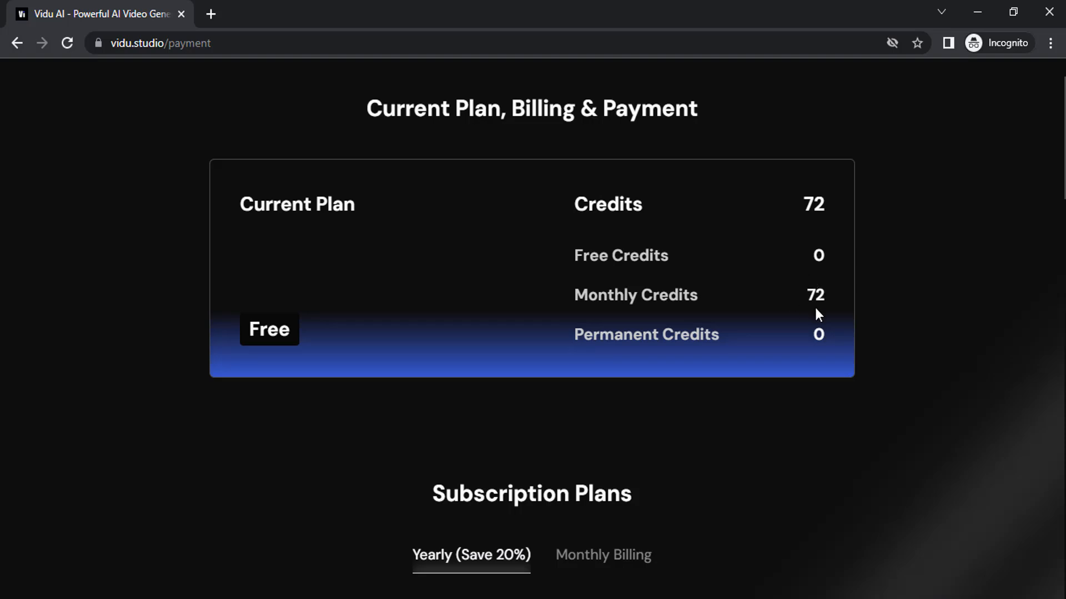
scroll("down", 3)
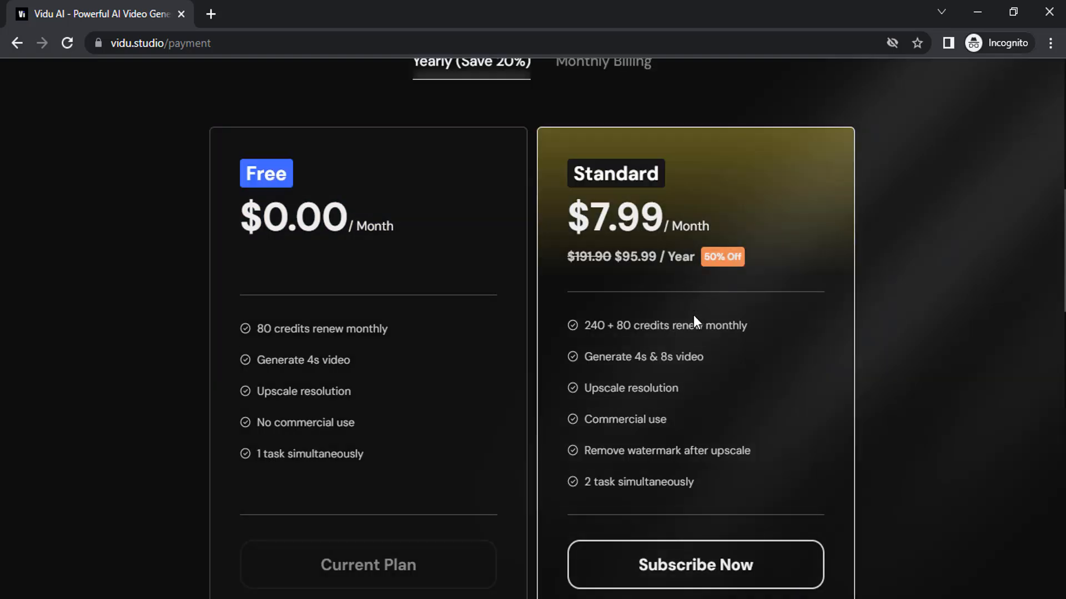
mouse_move(664, 315)
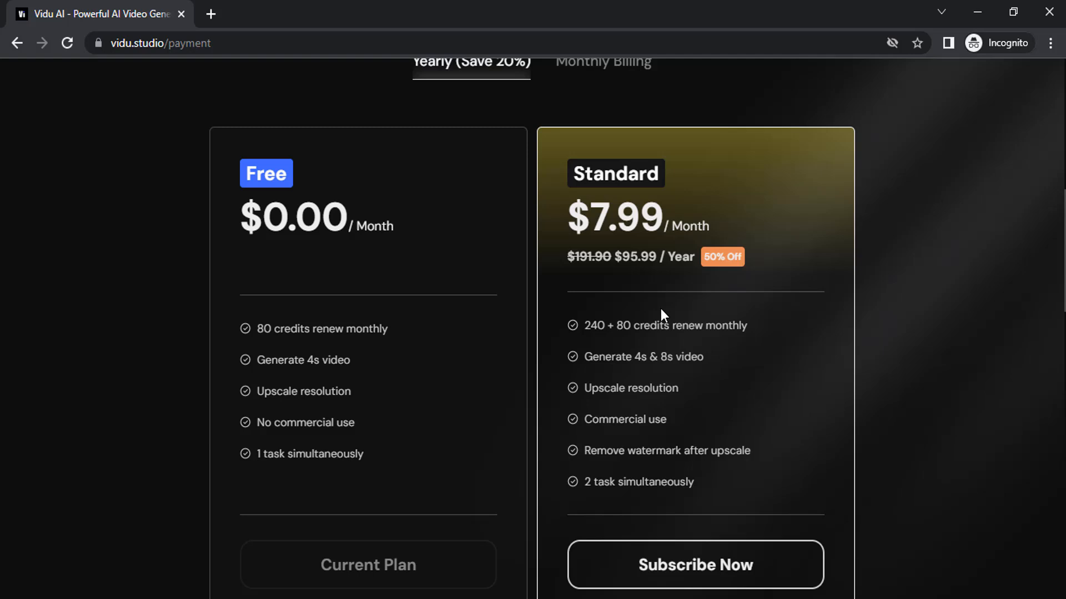
scroll("up", 3)
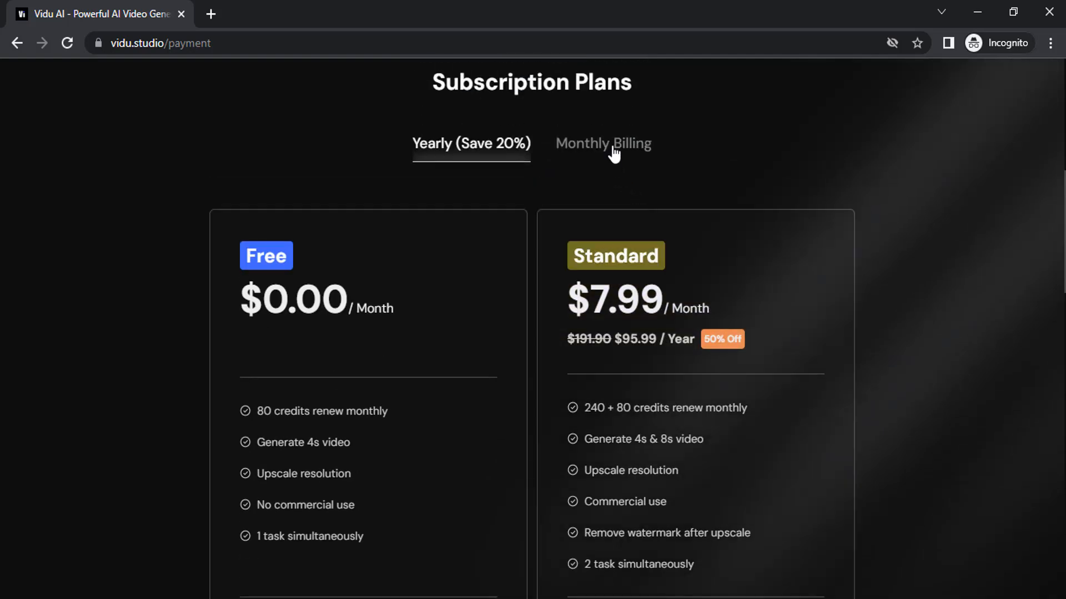
left_click(603, 143)
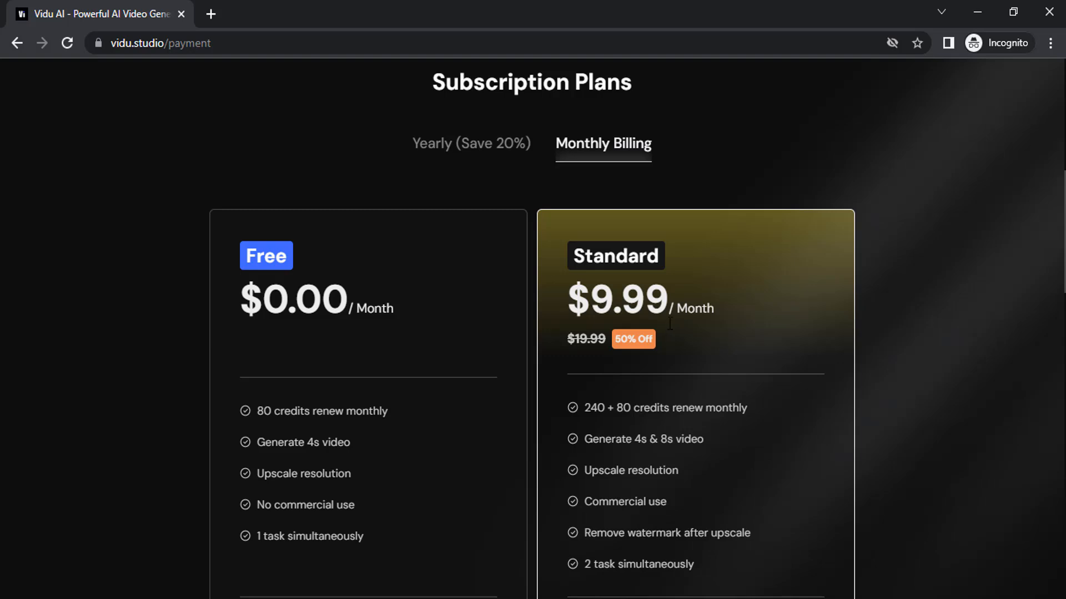
scroll("down", 3)
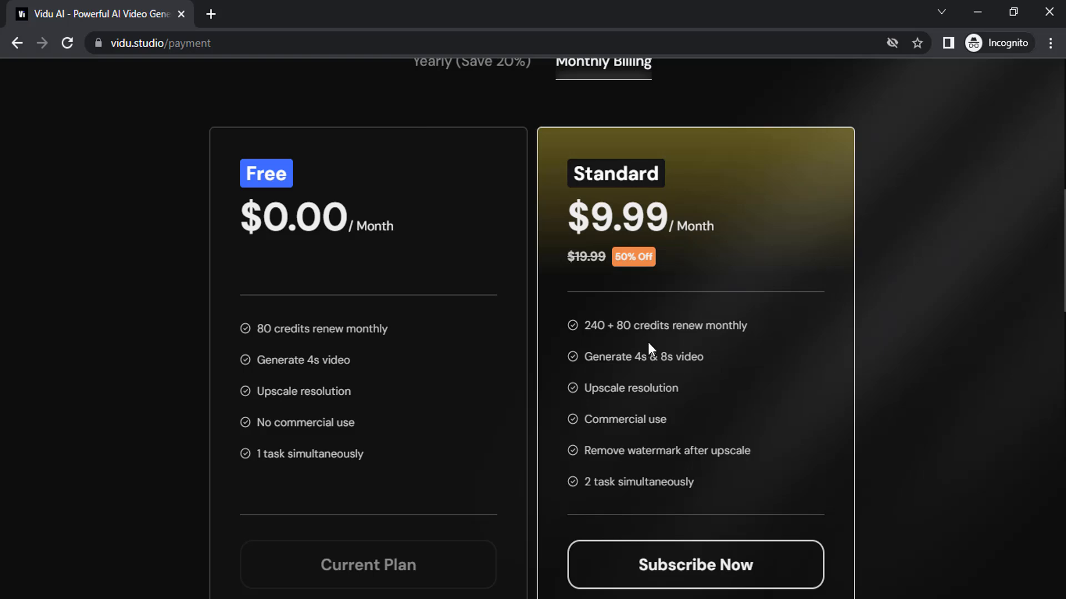
mouse_move(693, 342)
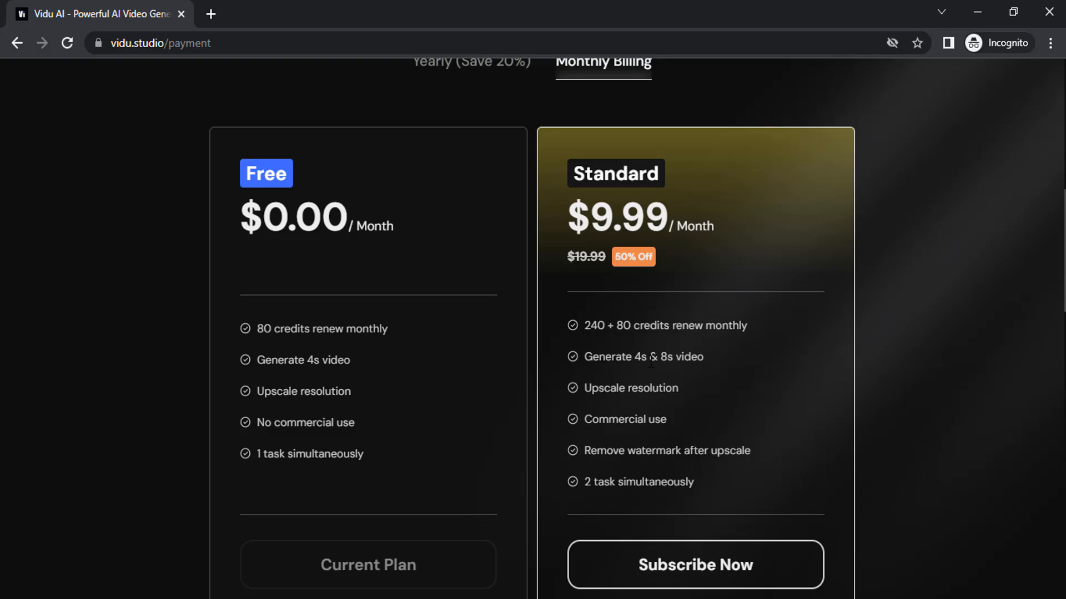
mouse_move(360, 361)
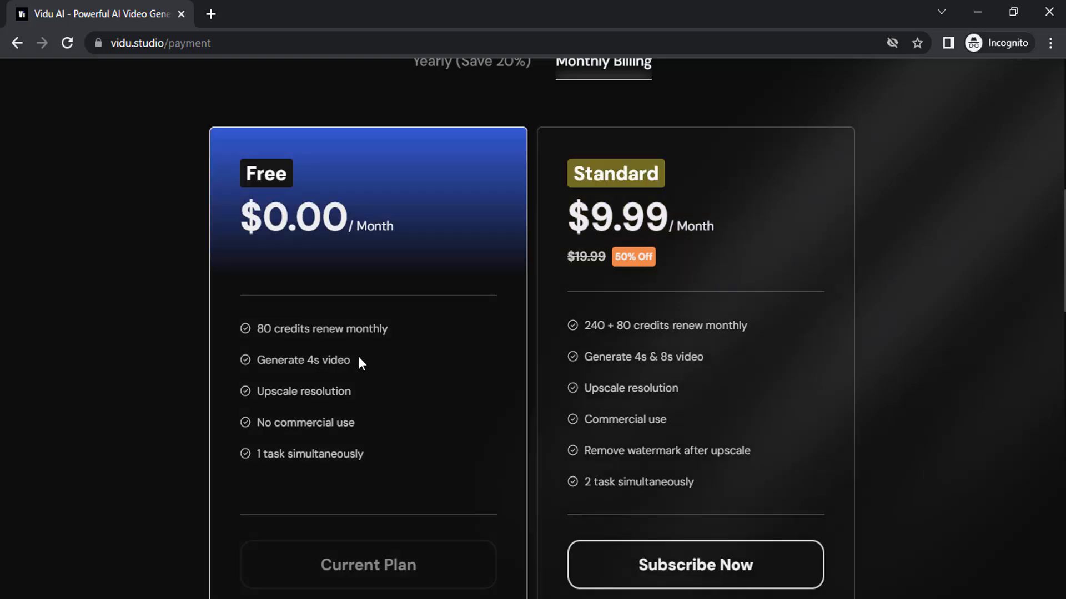
scroll("down", 3)
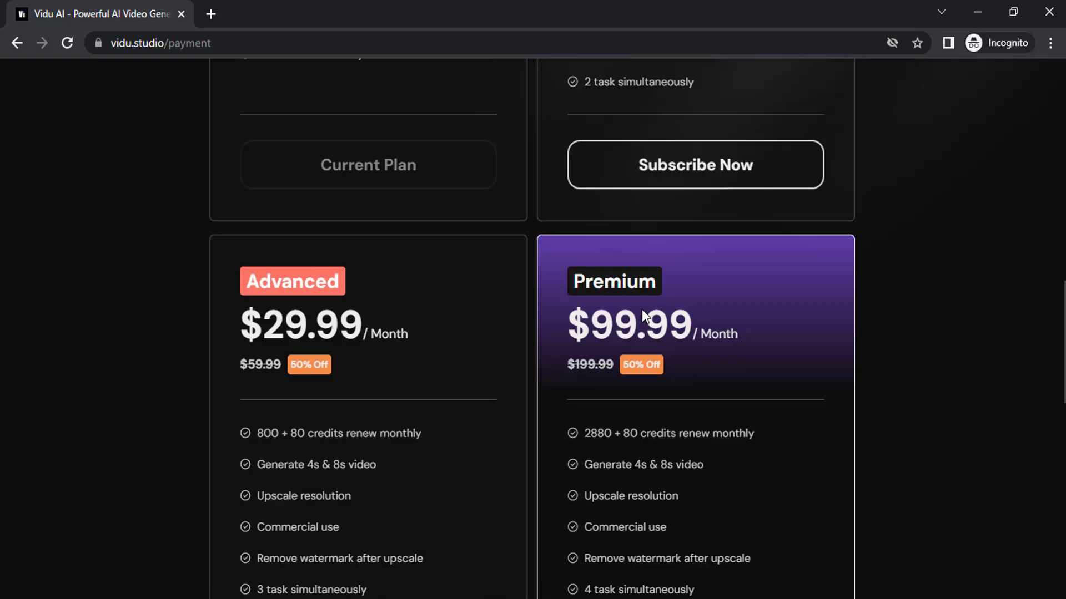
scroll("up", 3)
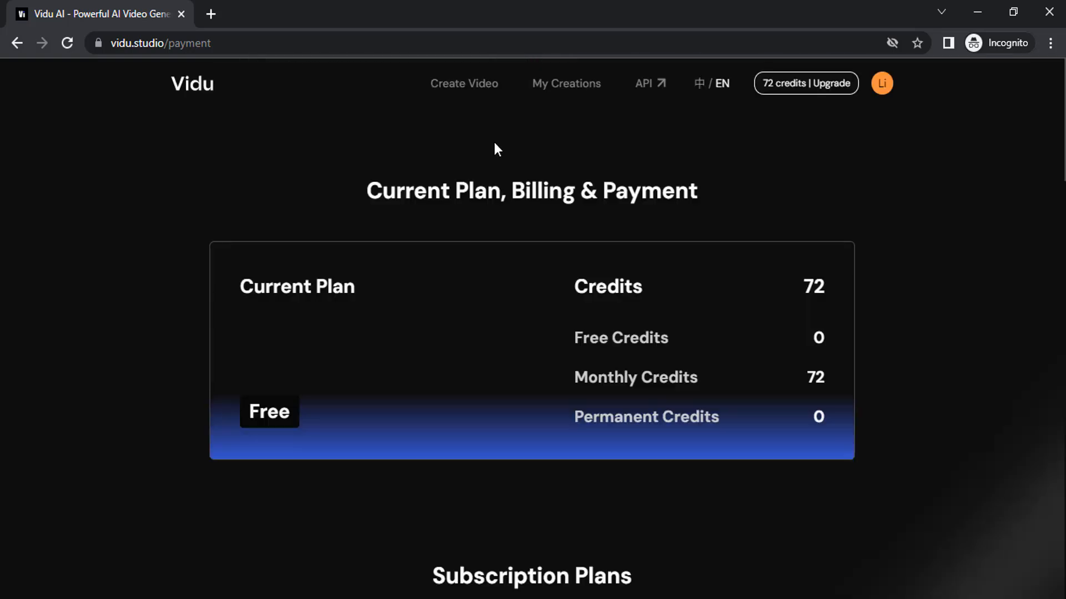
mouse_move(467, 122)
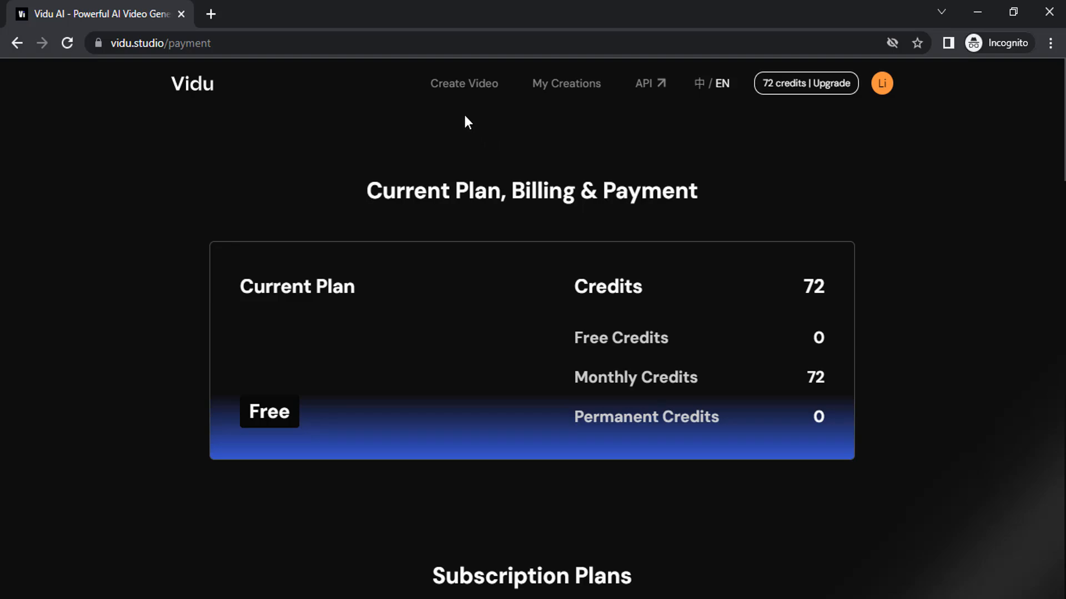
Step: Go to Create Video and watch the 4-second swimming baby Corgi clip in the feed
left_click(465, 83)
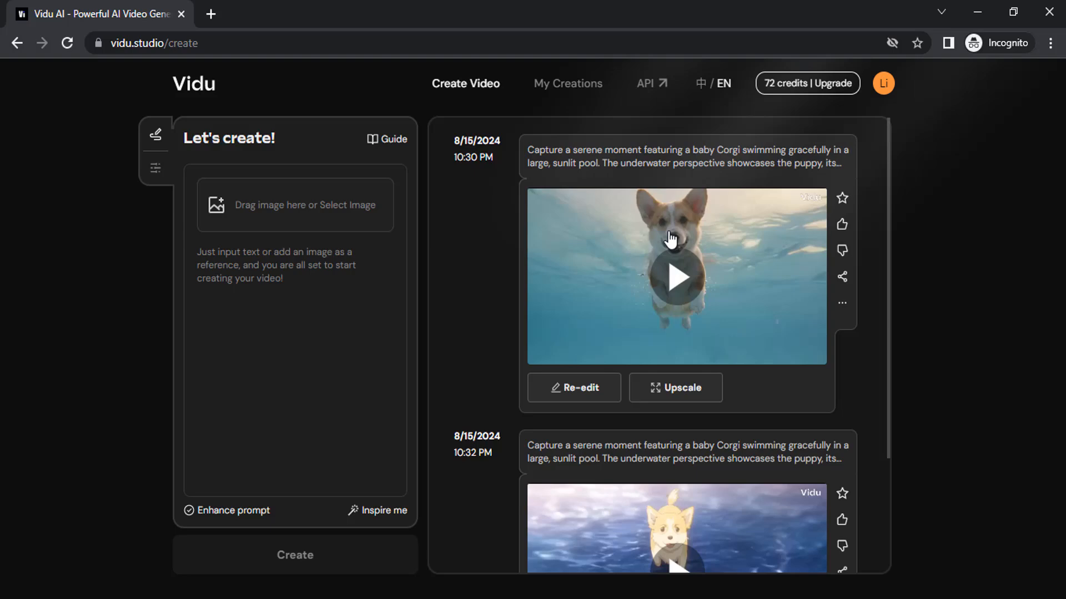
mouse_move(712, 254)
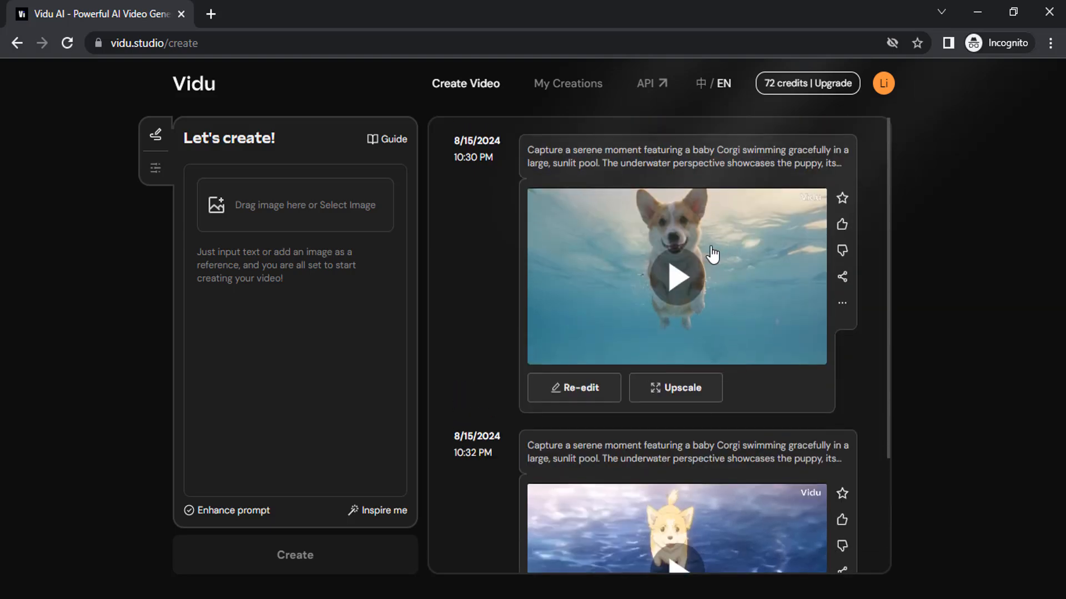
left_click(678, 276)
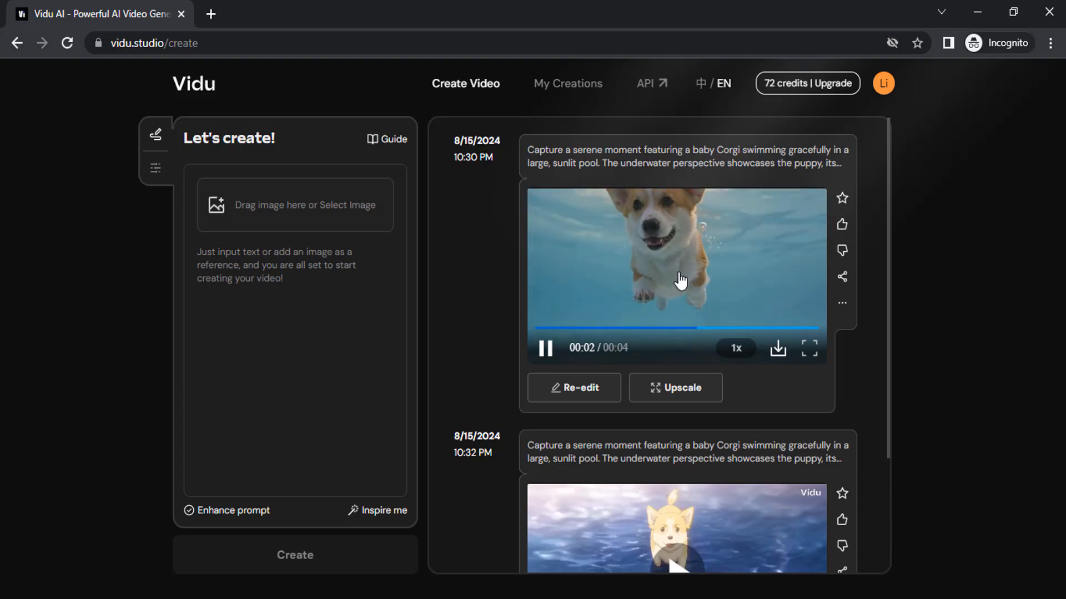
scroll("down", 3)
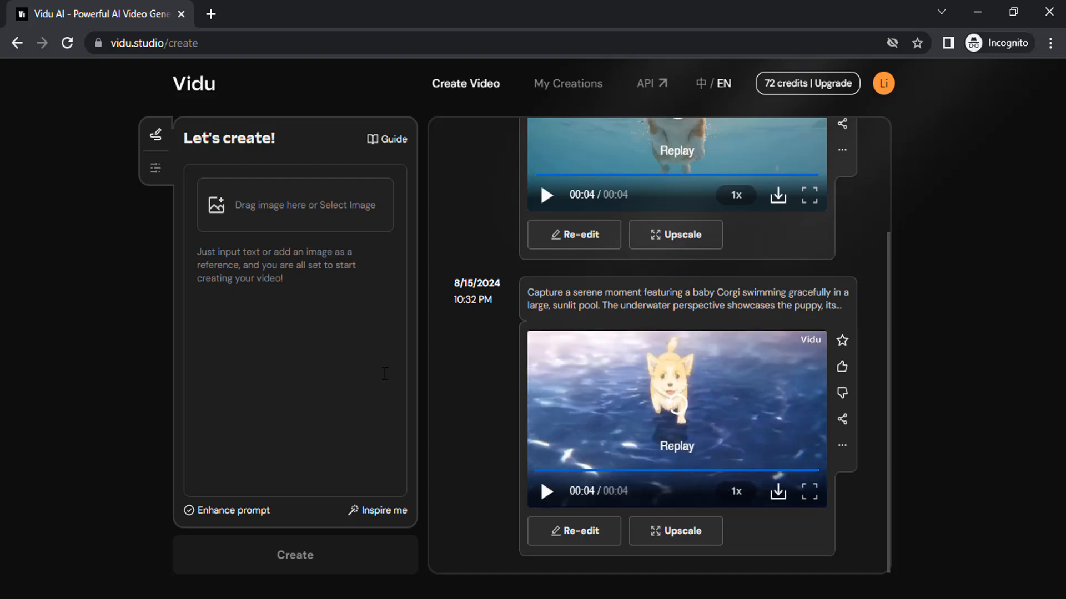
scroll("up", 3)
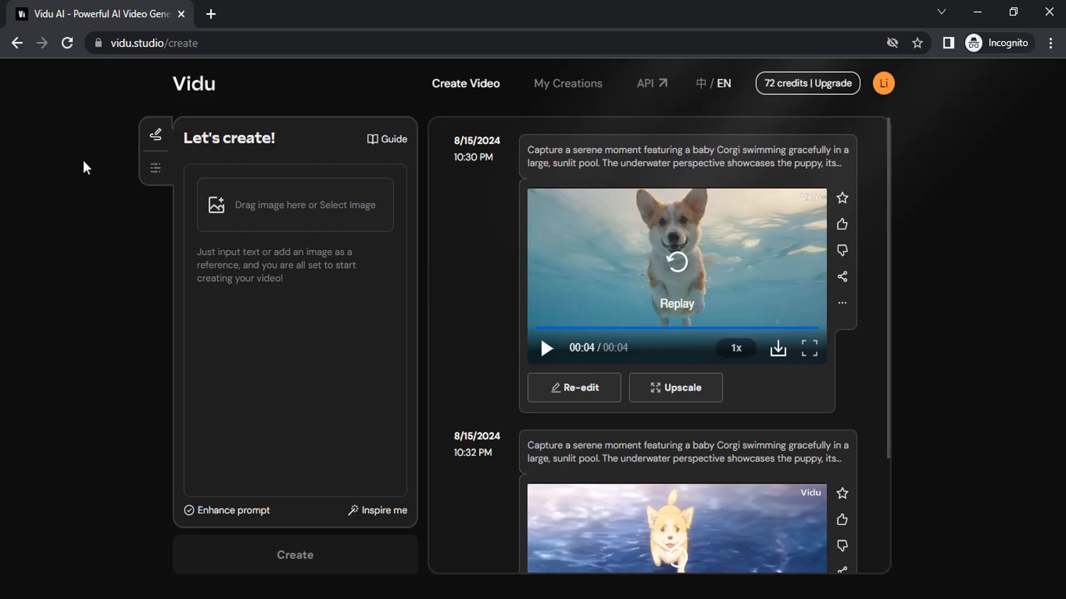
mouse_move(154, 167)
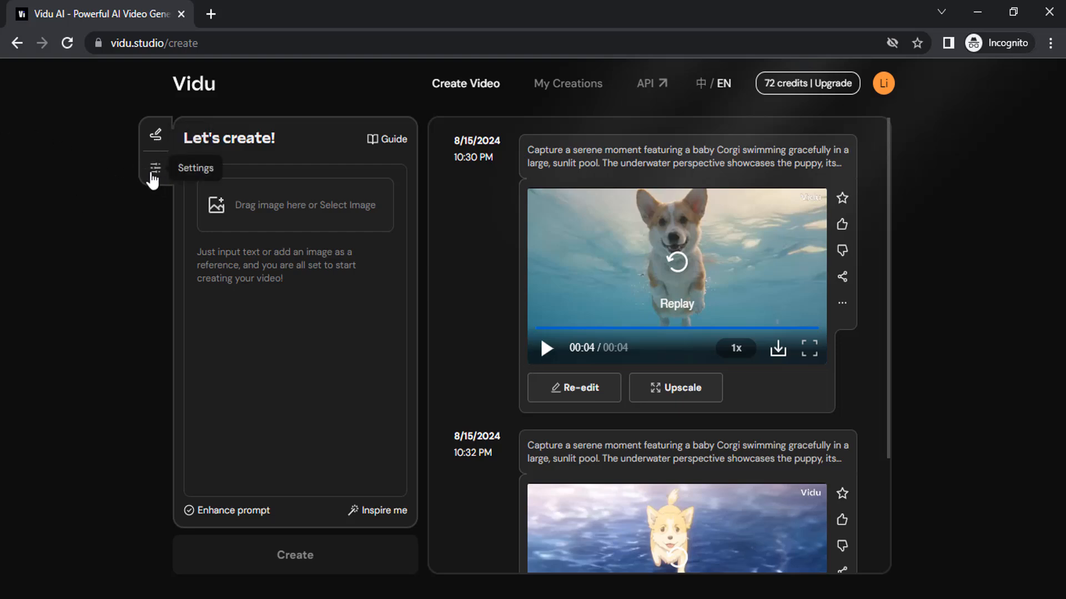
Step: Check the generation settings (General style, 4-second duration) and return to the prompt input
left_click(154, 168)
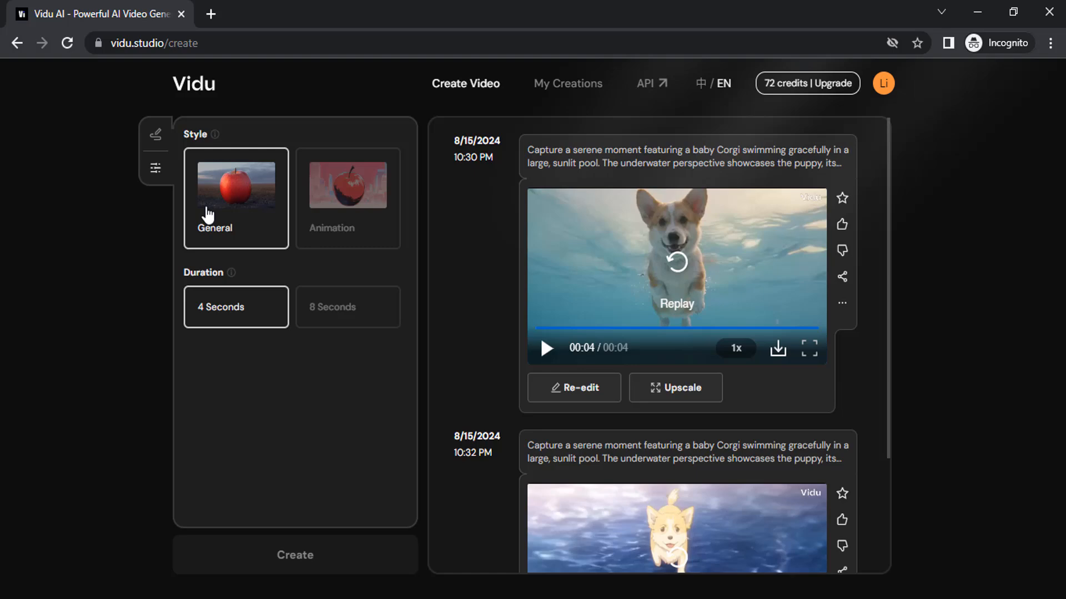
mouse_move(752, 214)
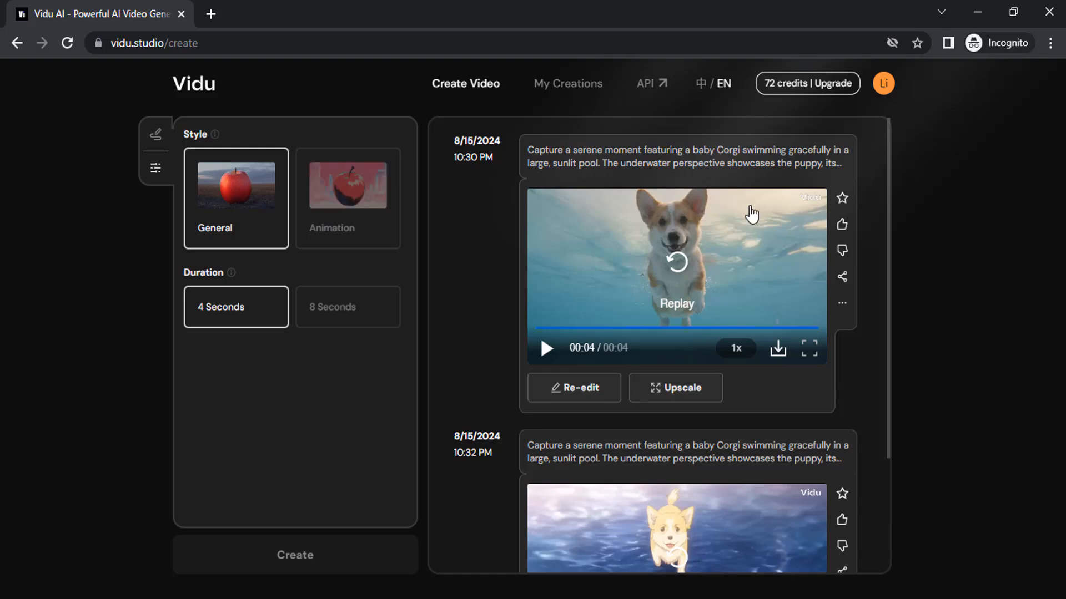
mouse_move(700, 259)
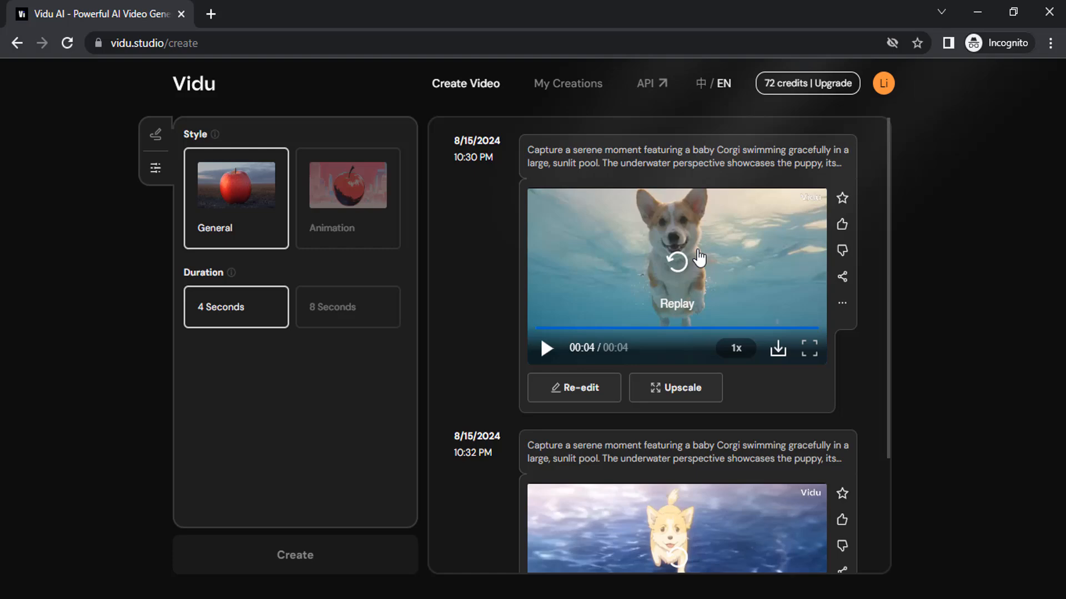
scroll("down", 3)
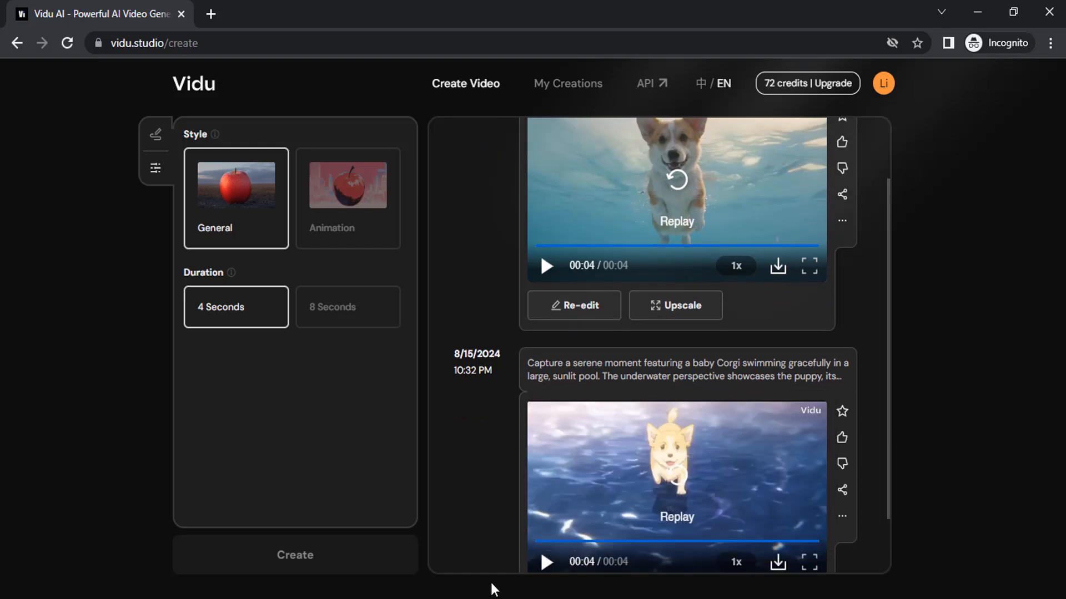
left_click(155, 135)
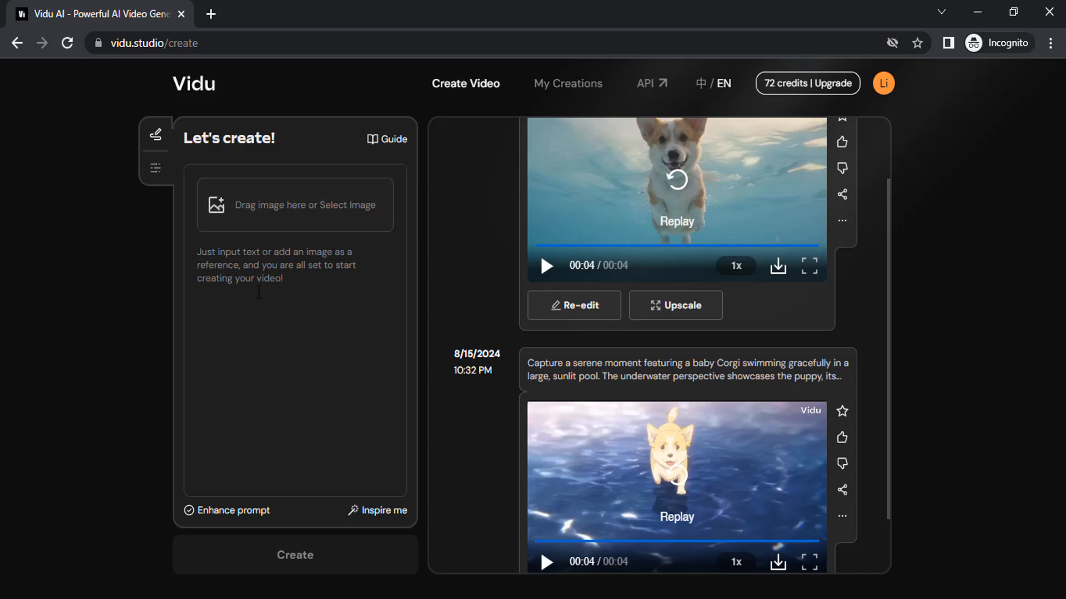
Step: Use 'Inspire me' to fill an example prompt about a rabbit in a LUCKY racing car
left_click(295, 555)
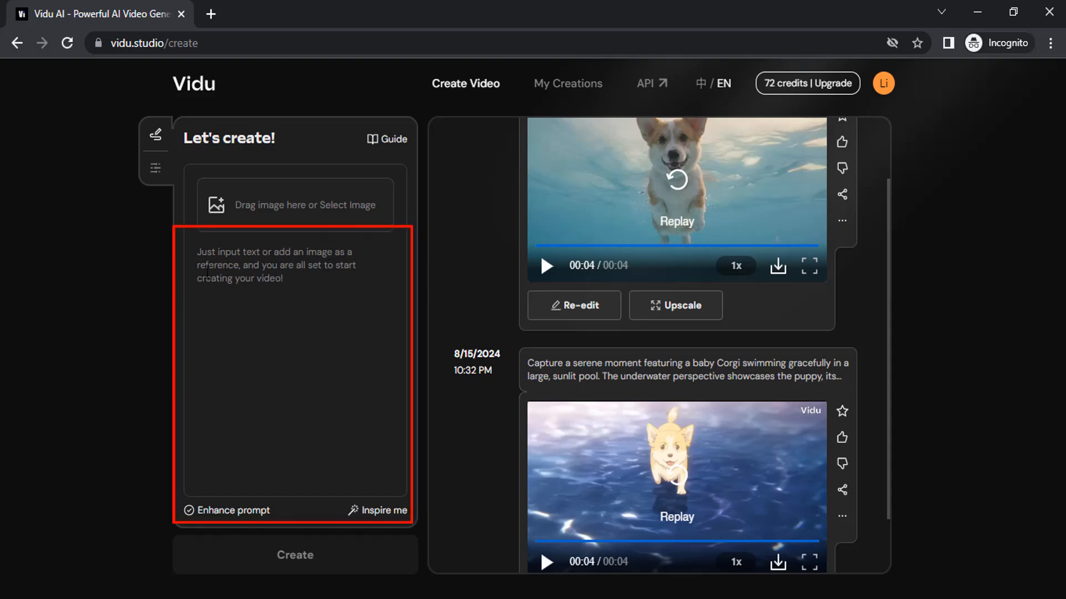
mouse_move(383, 510)
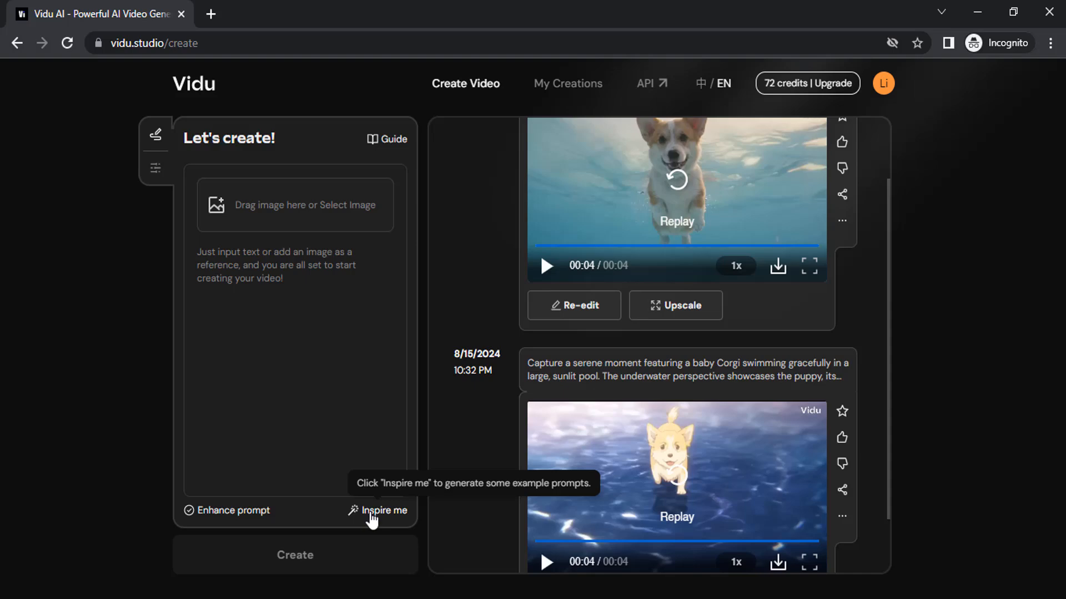
left_click(383, 510)
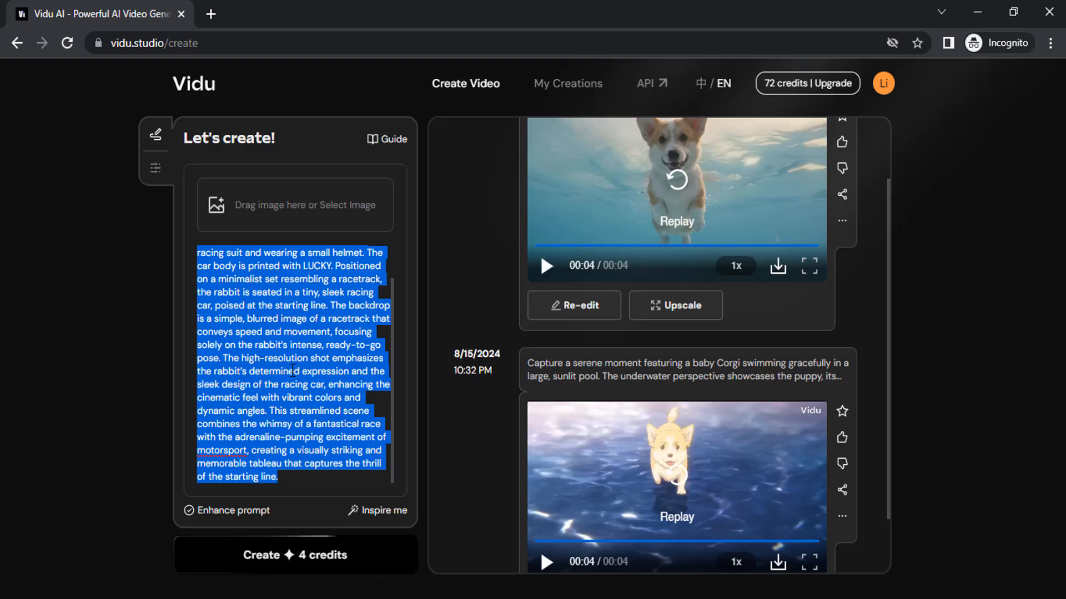
mouse_move(305, 560)
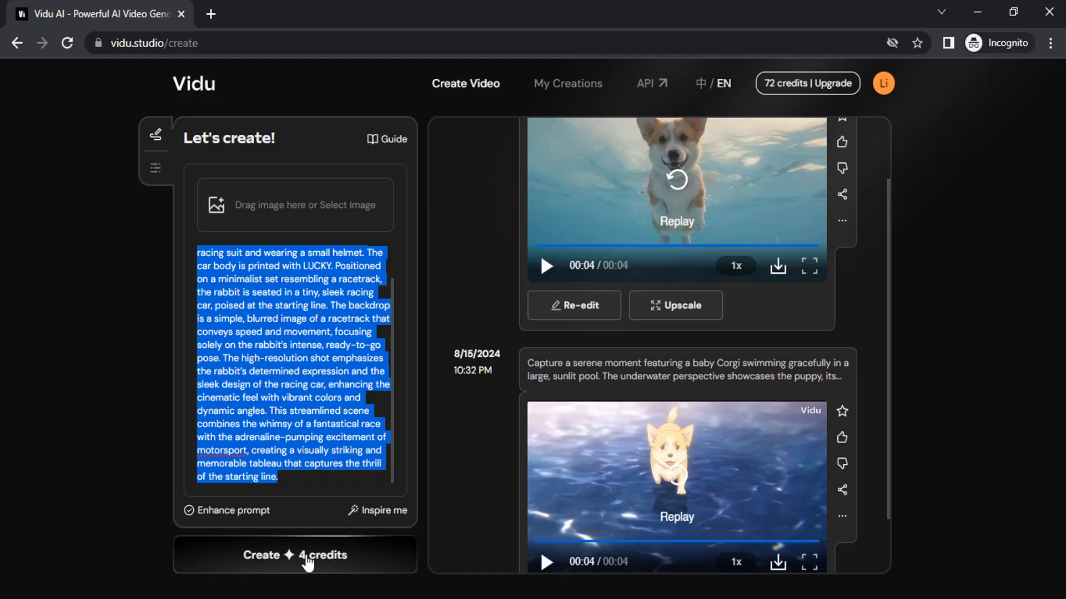
Step: Generate the 4-credit LUCKY racing-car rabbit clip and watch it; credits drop to 68
left_click(295, 555)
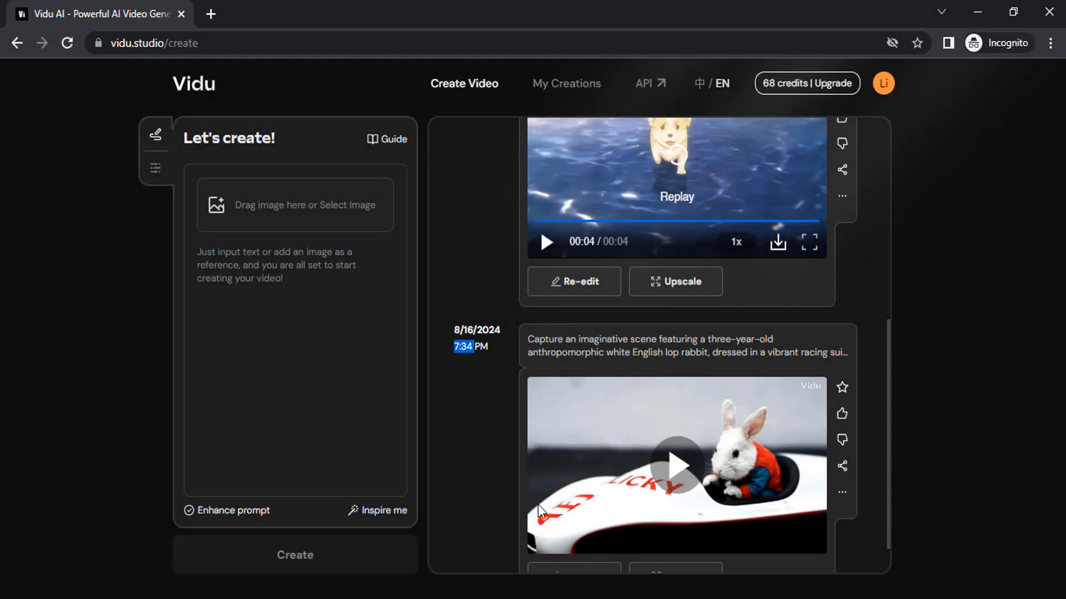
scroll("down", 3)
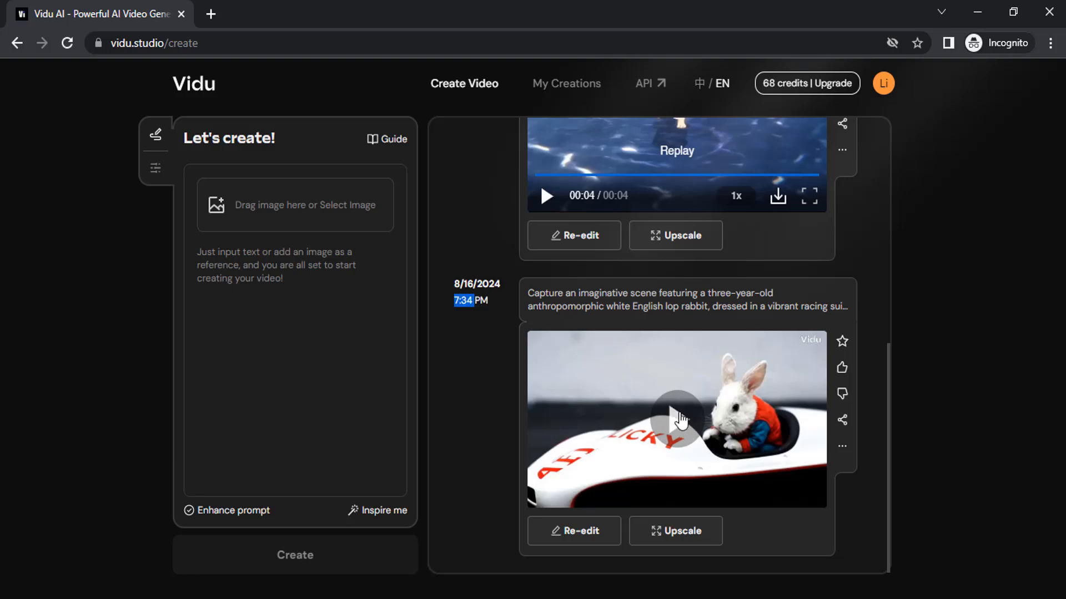
left_click(676, 417)
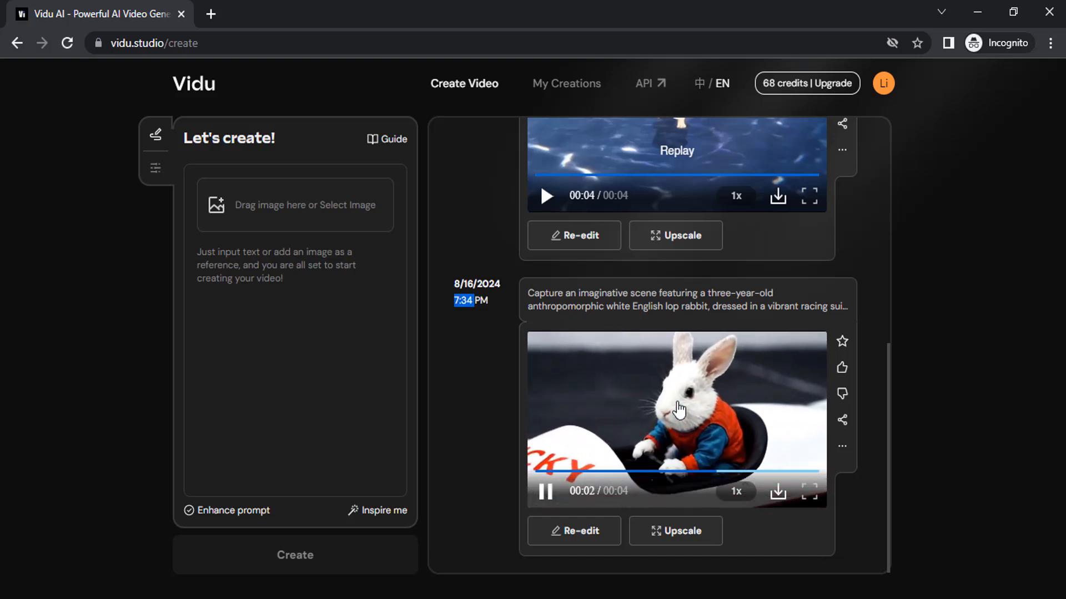
left_click(735, 491)
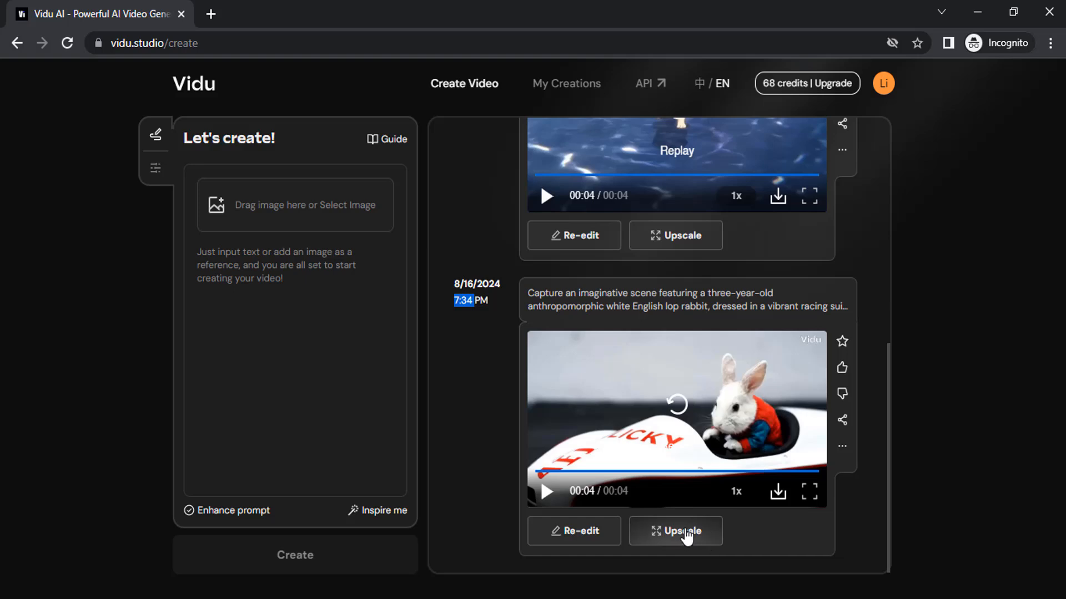
Step: Start a Stable 4-credit upscale of the rabbit clip, bringing credits to 64
left_click(675, 531)
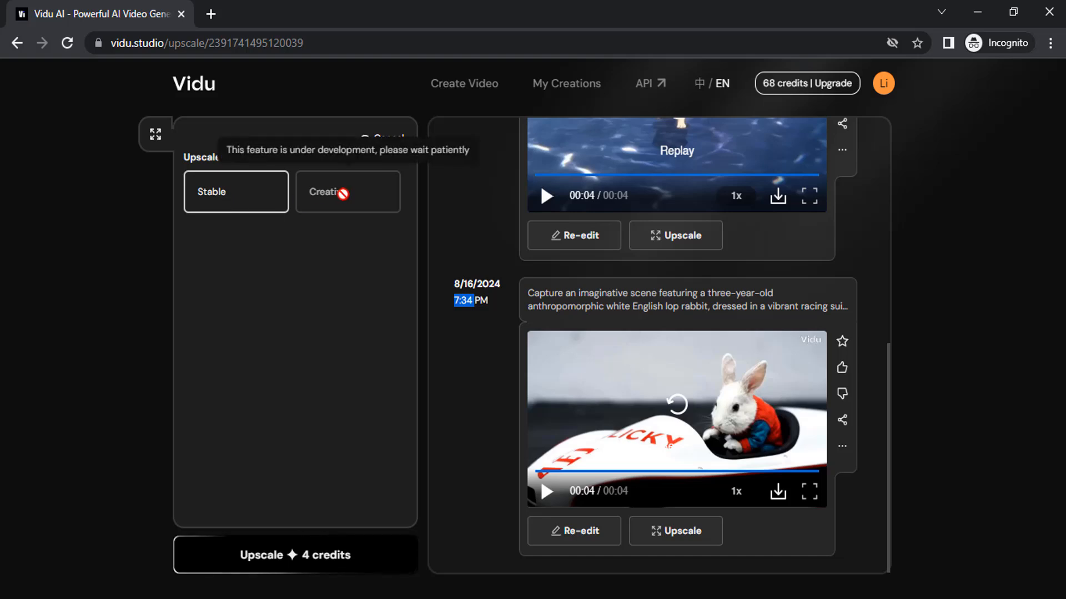
mouse_move(333, 192)
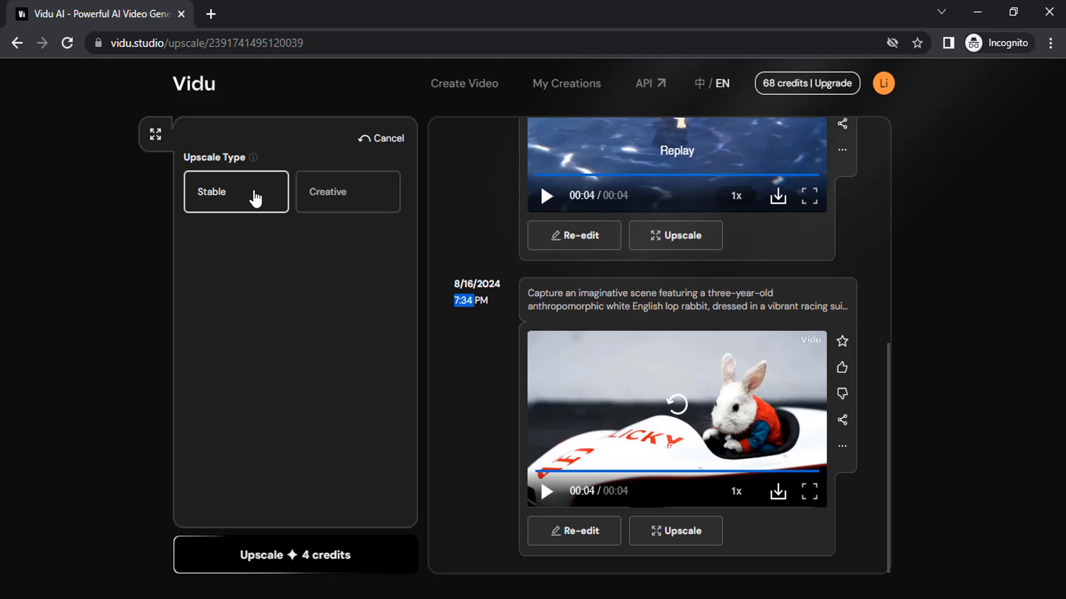
mouse_move(353, 554)
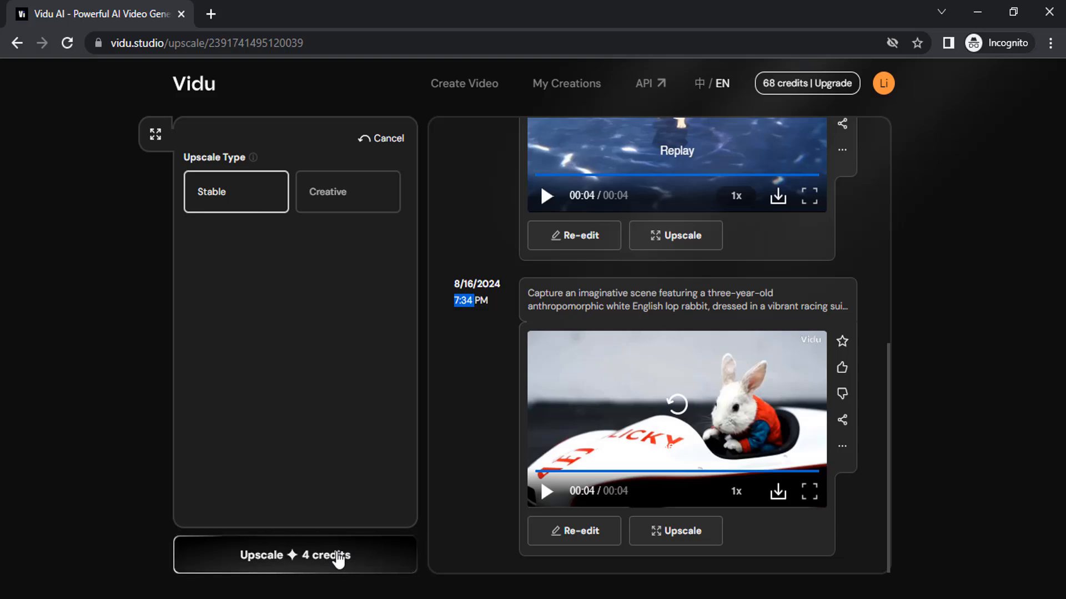
left_click(295, 555)
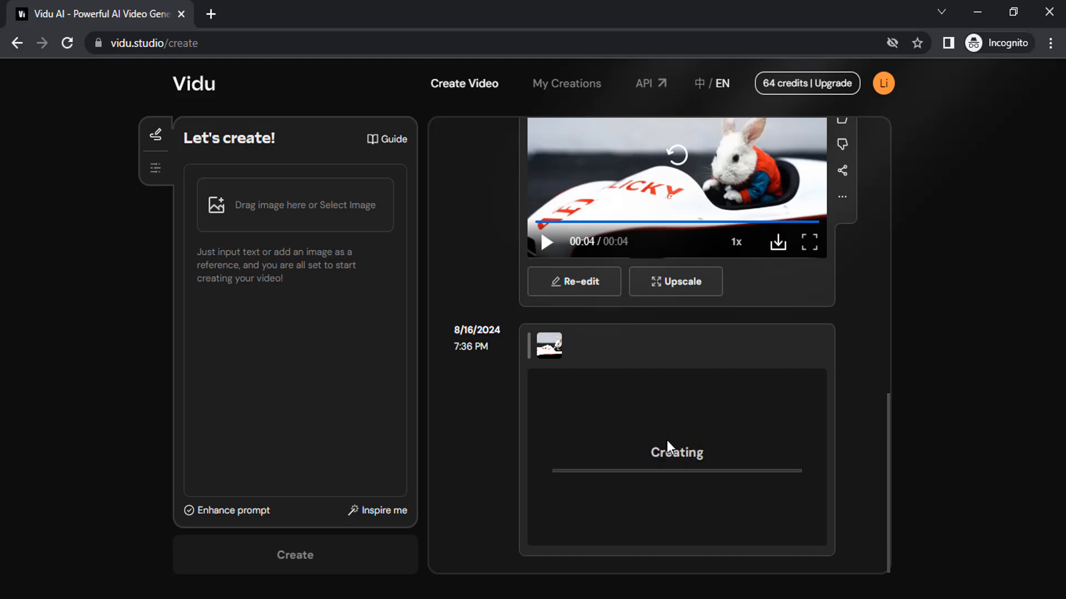
Step: Submit a new video from the prompt 'A astronaut walking in the streets'; credits now 60
left_click(294, 555)
type("A astronaut walking in the streets")
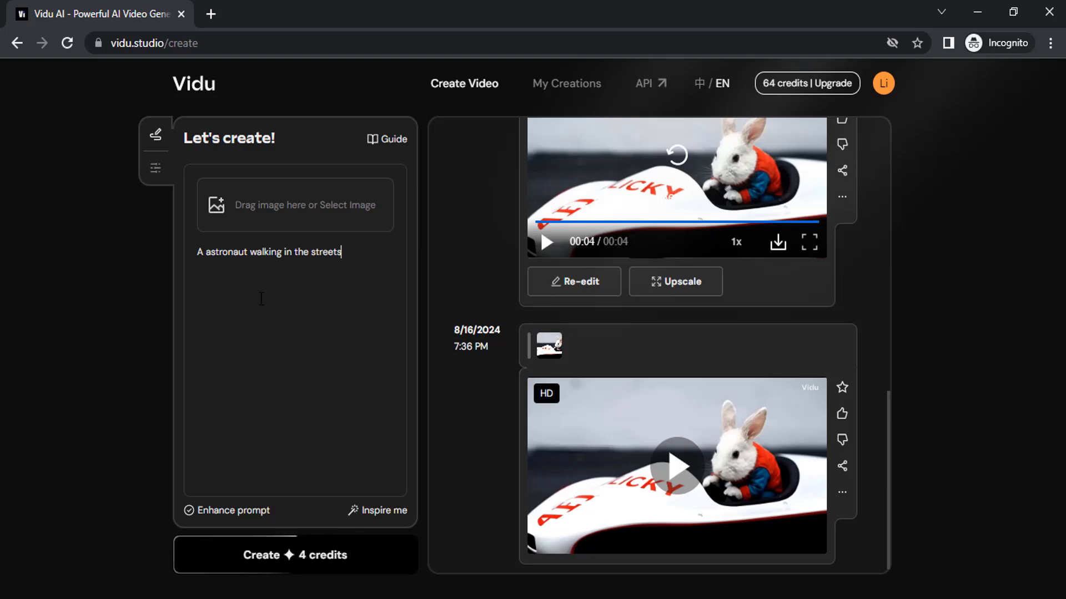
mouse_move(192, 520)
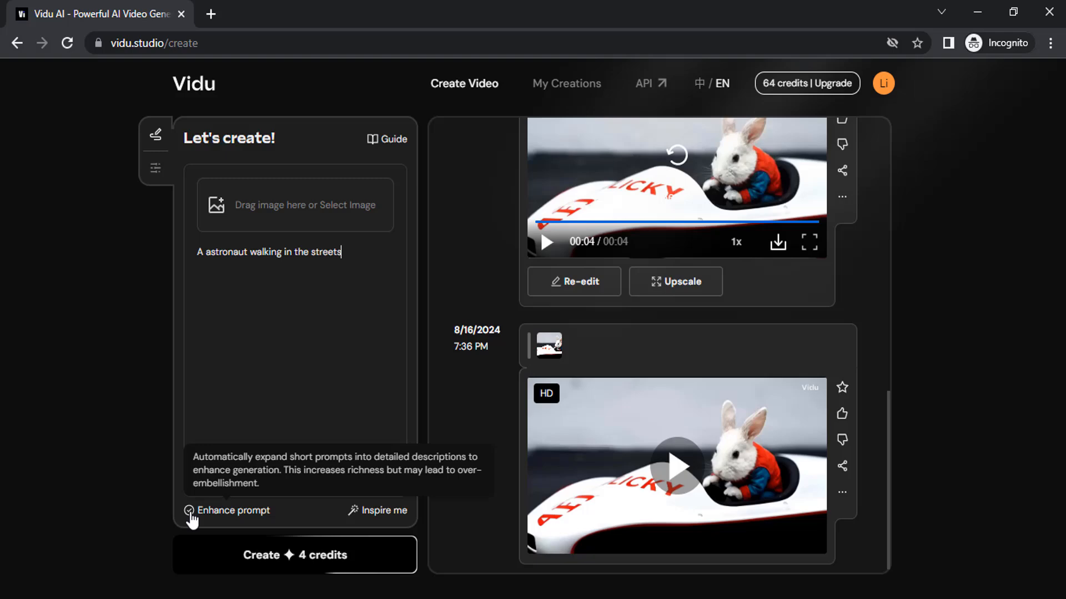
mouse_move(187, 531)
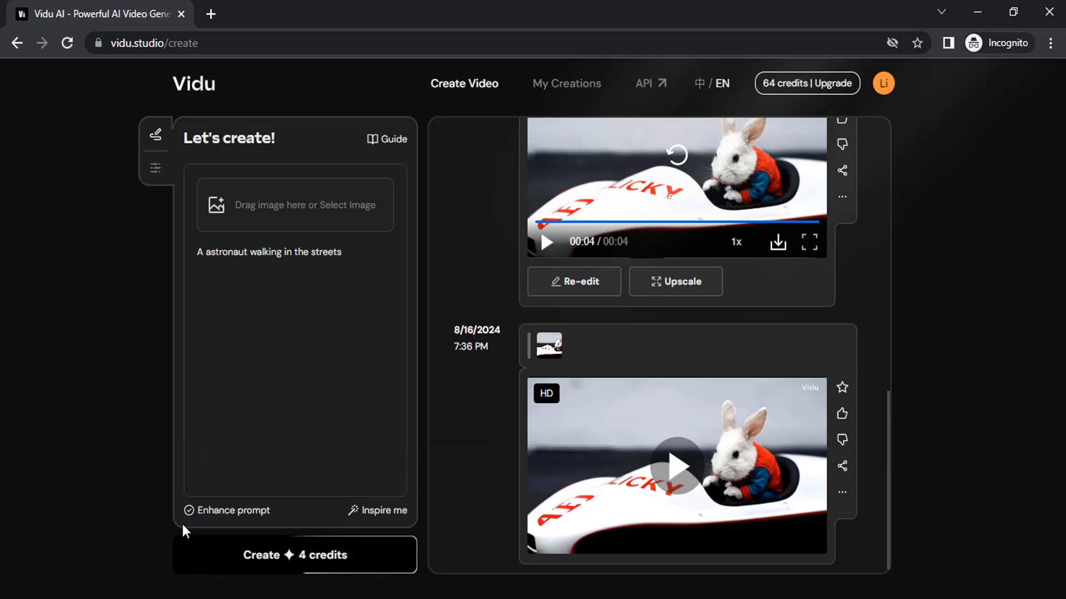
mouse_move(235, 511)
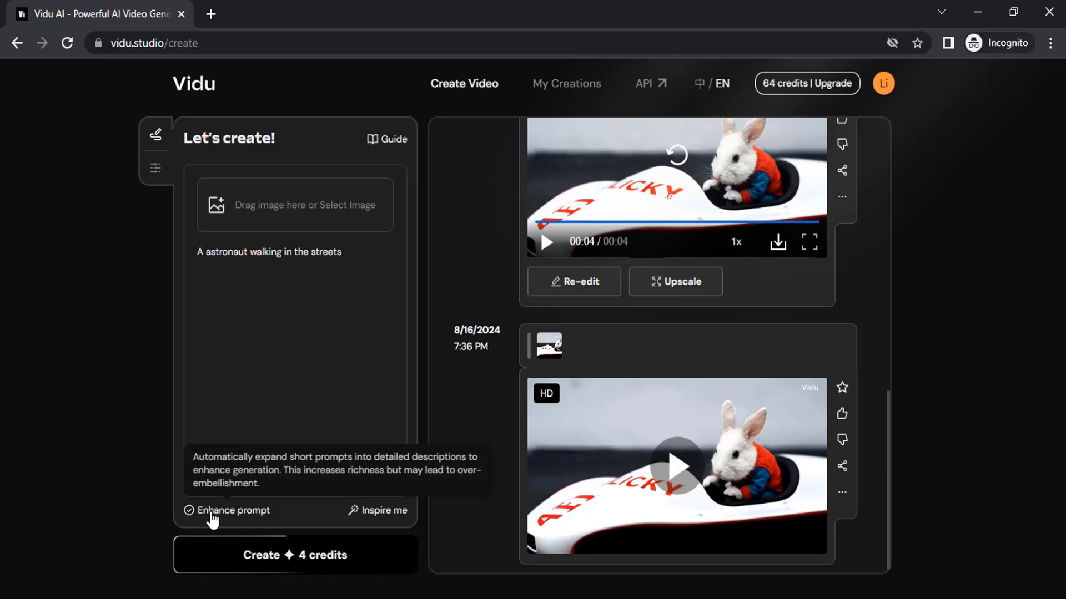
mouse_move(306, 547)
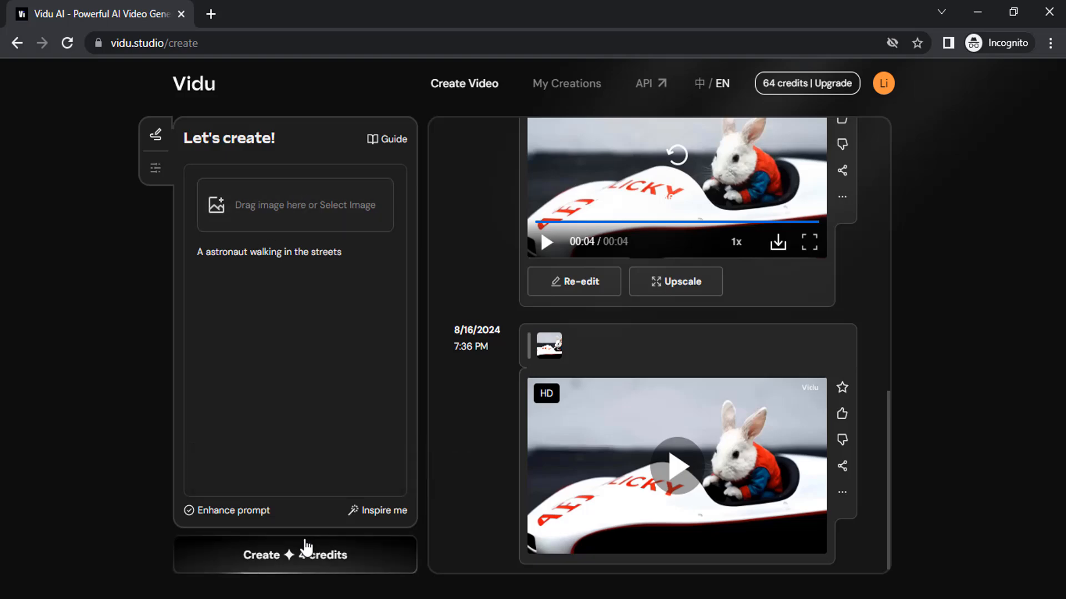
left_click(294, 555)
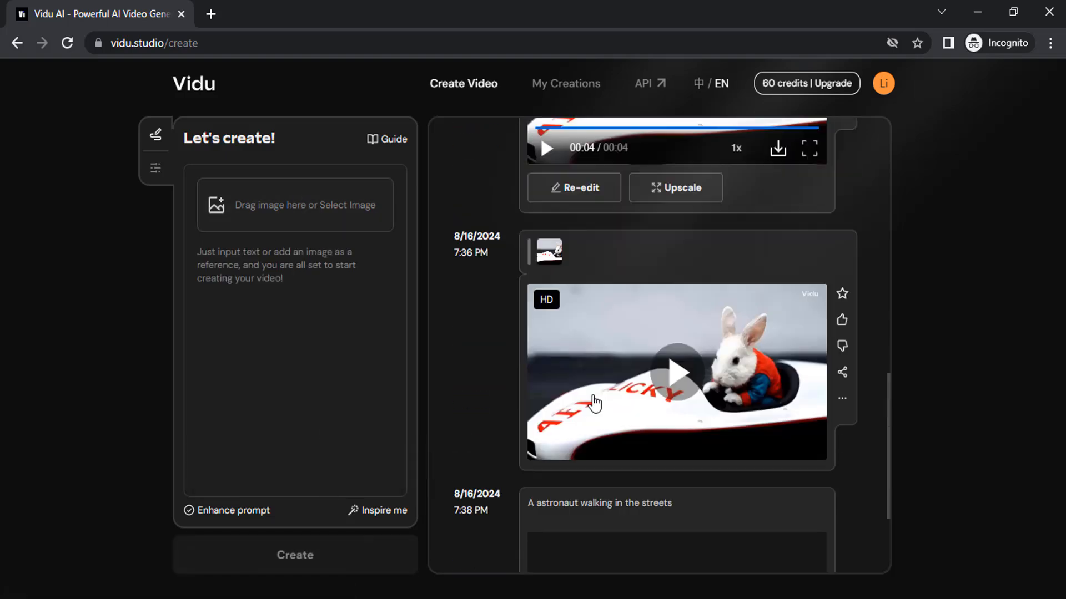
mouse_move(722, 257)
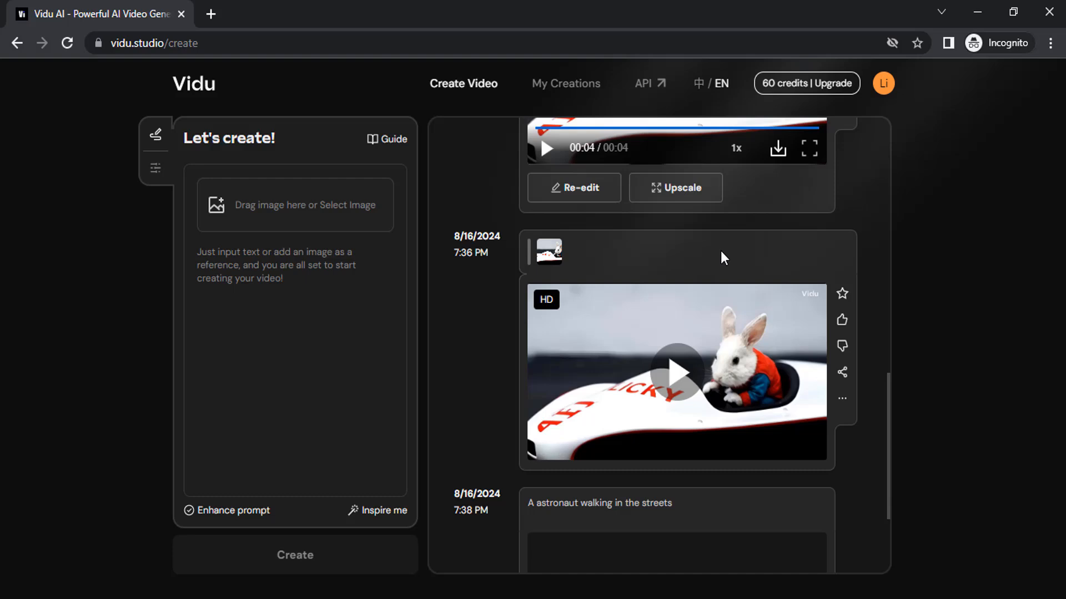
mouse_move(677, 340)
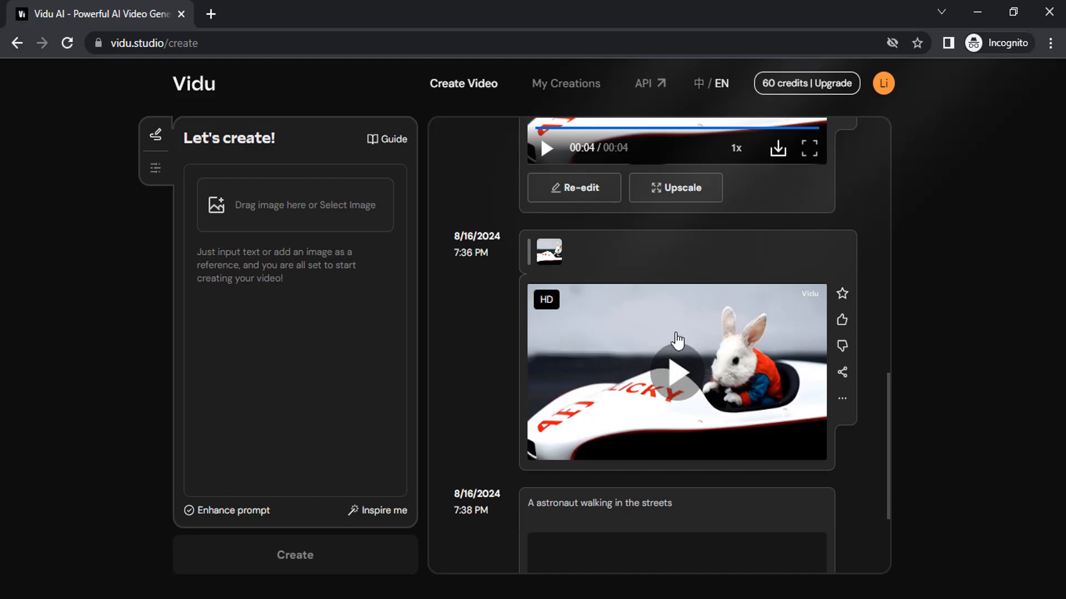
Step: Watch the HD upscaled rabbit clip in full screen and exit back to the feed
left_click(676, 373)
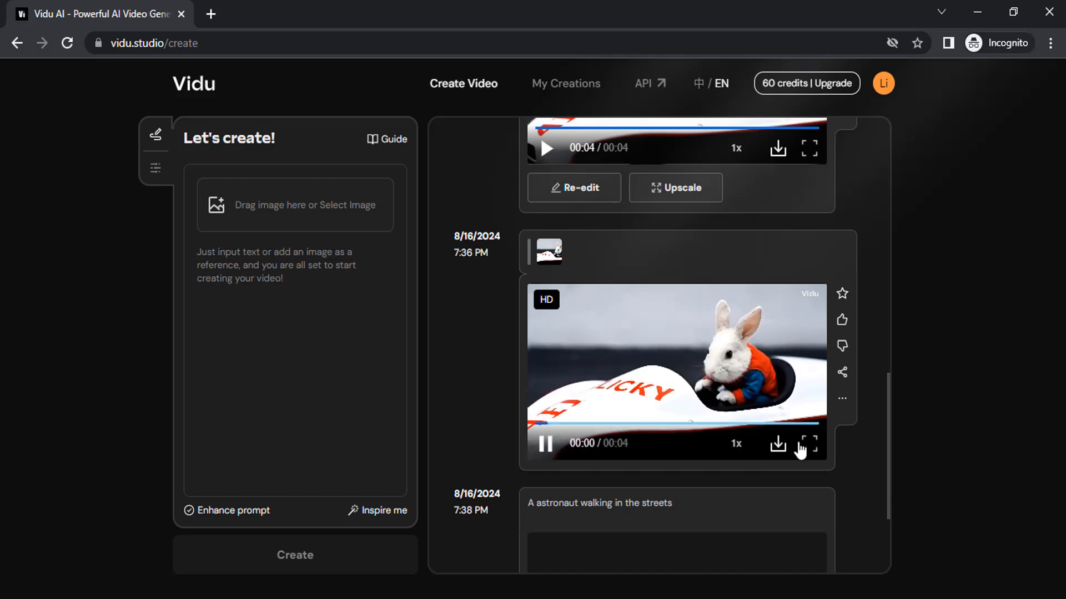
left_click(807, 444)
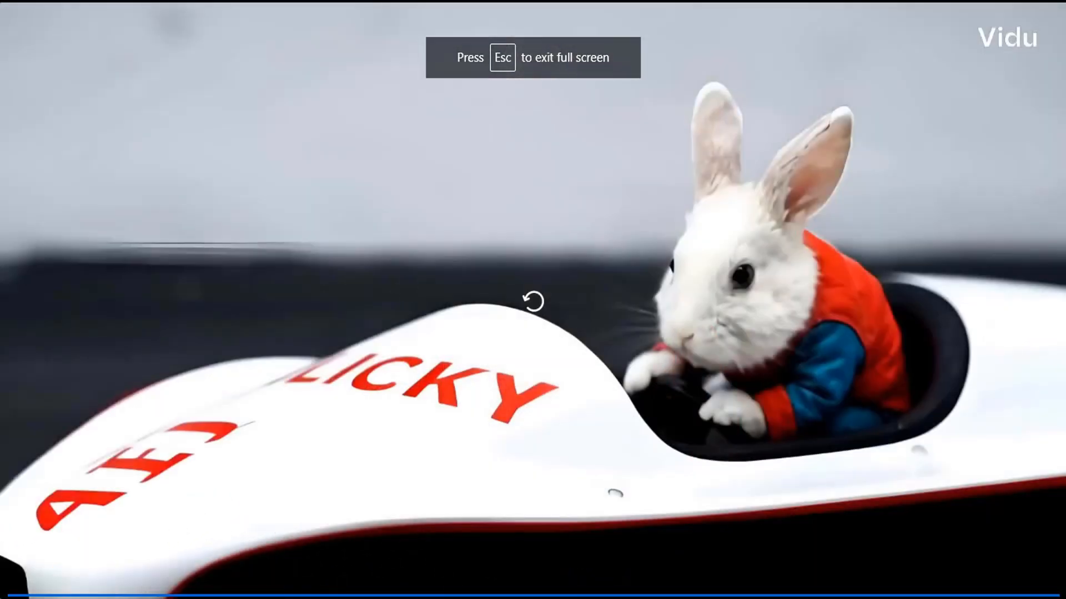
key("Escape")
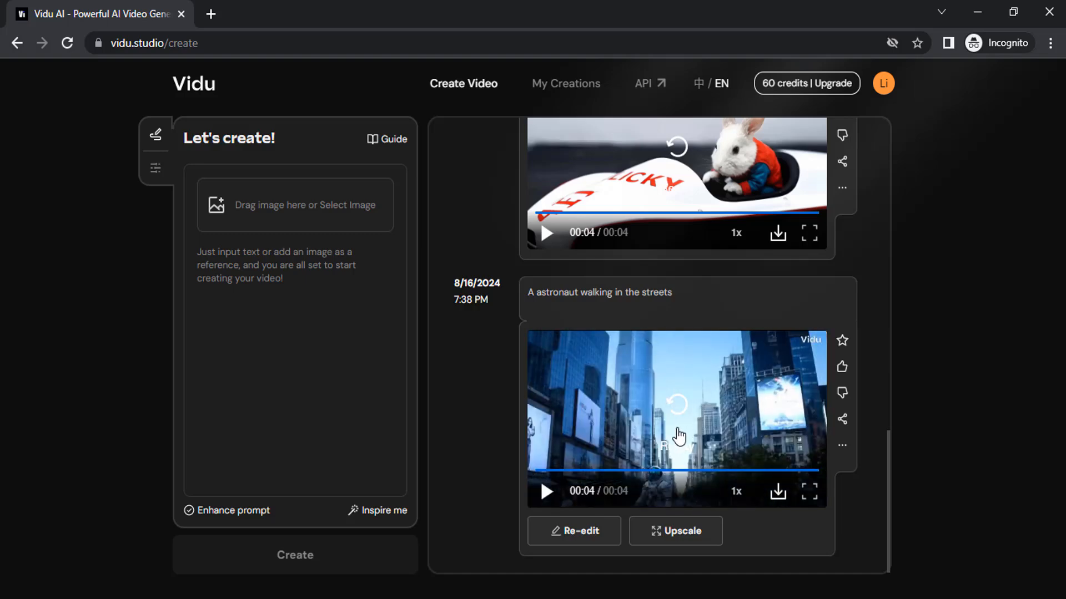
mouse_move(643, 486)
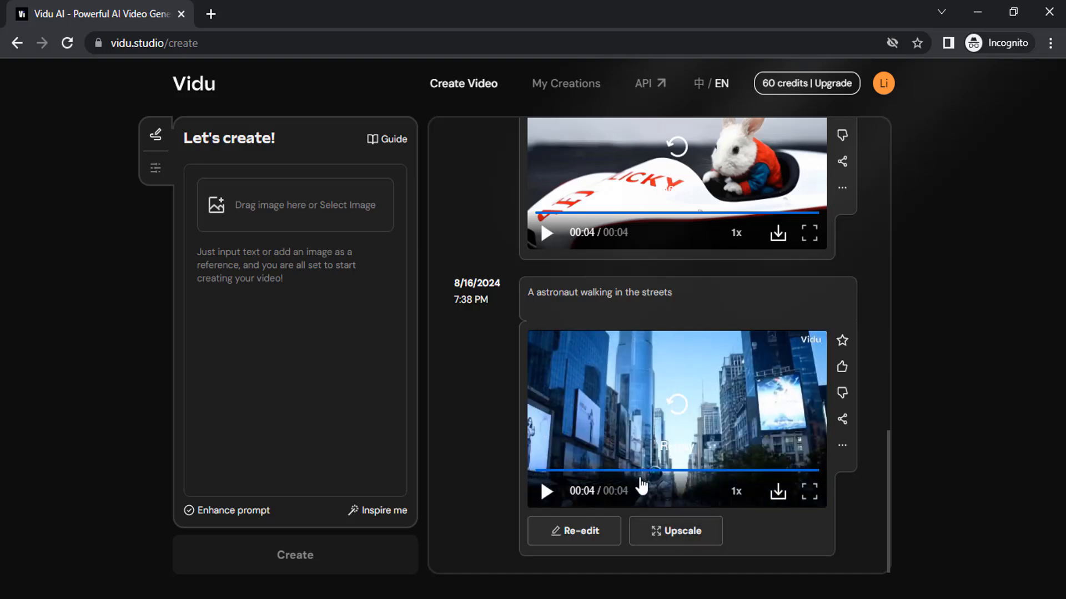
left_click(546, 490)
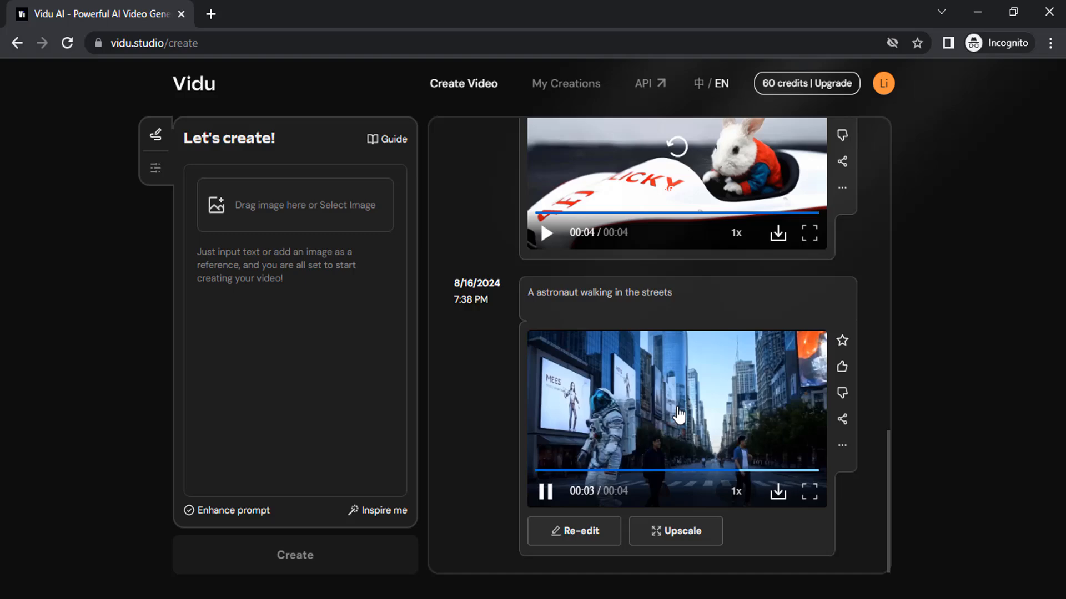
left_click(545, 491)
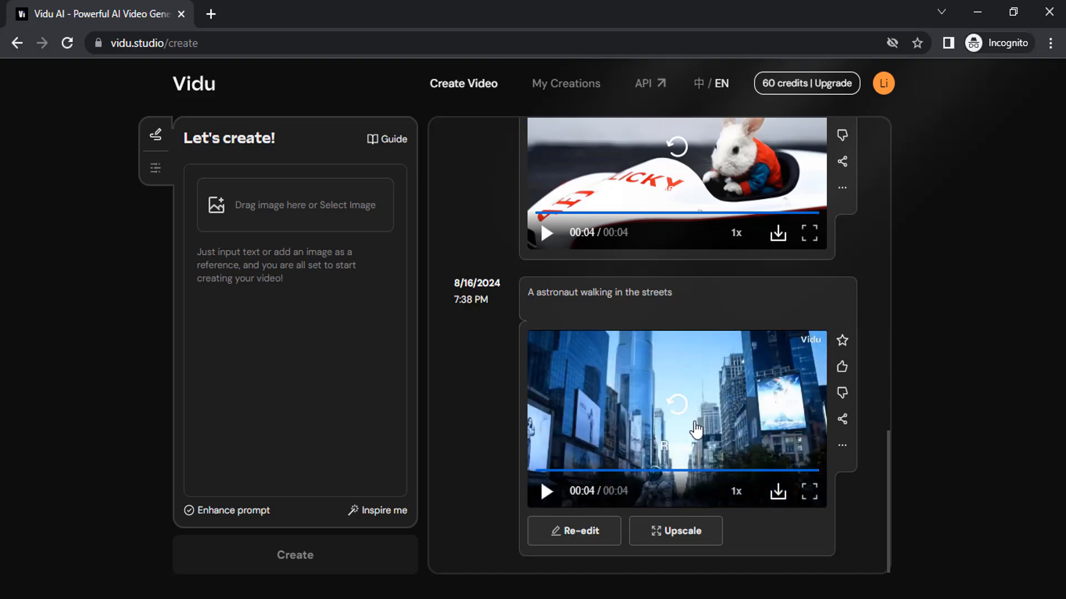
left_click(546, 491)
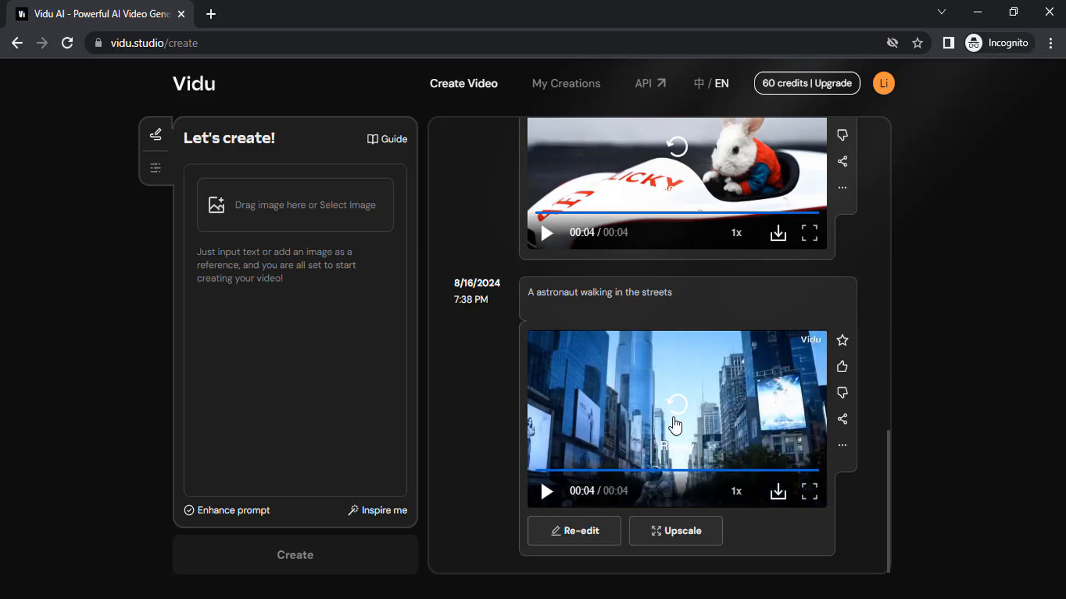
left_click(546, 492)
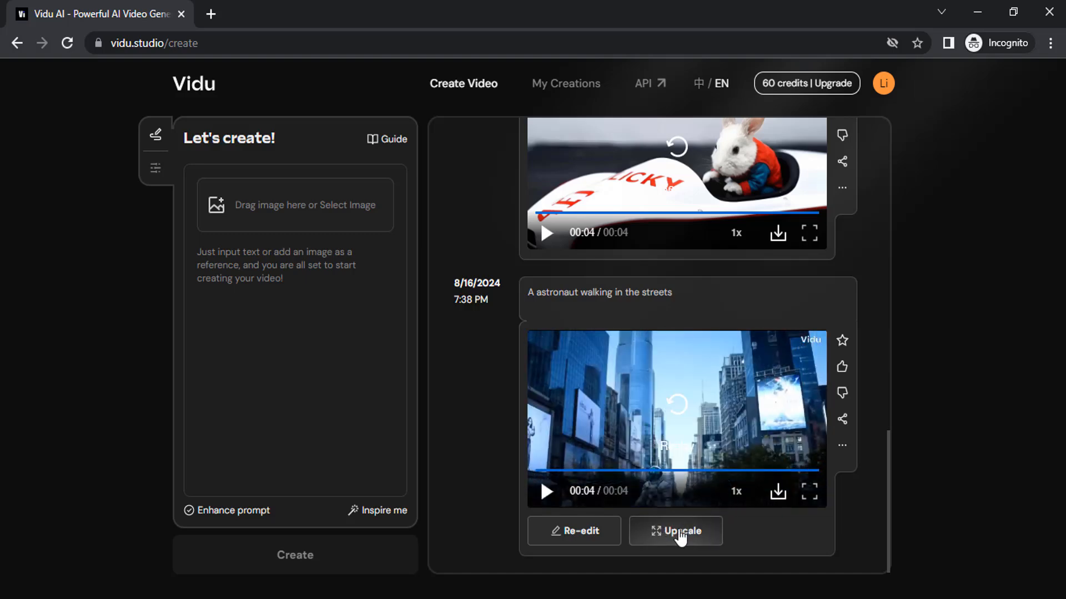
Step: Re-edit the astronaut prompt with Animation style and submit a new 4-credit generation
left_click(573, 530)
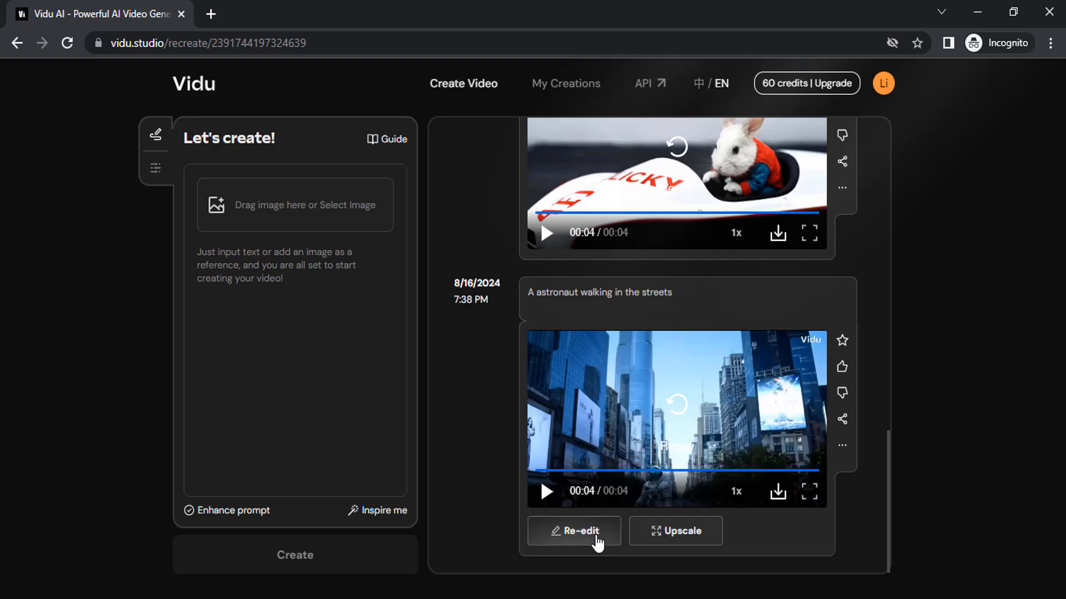
left_click(573, 530)
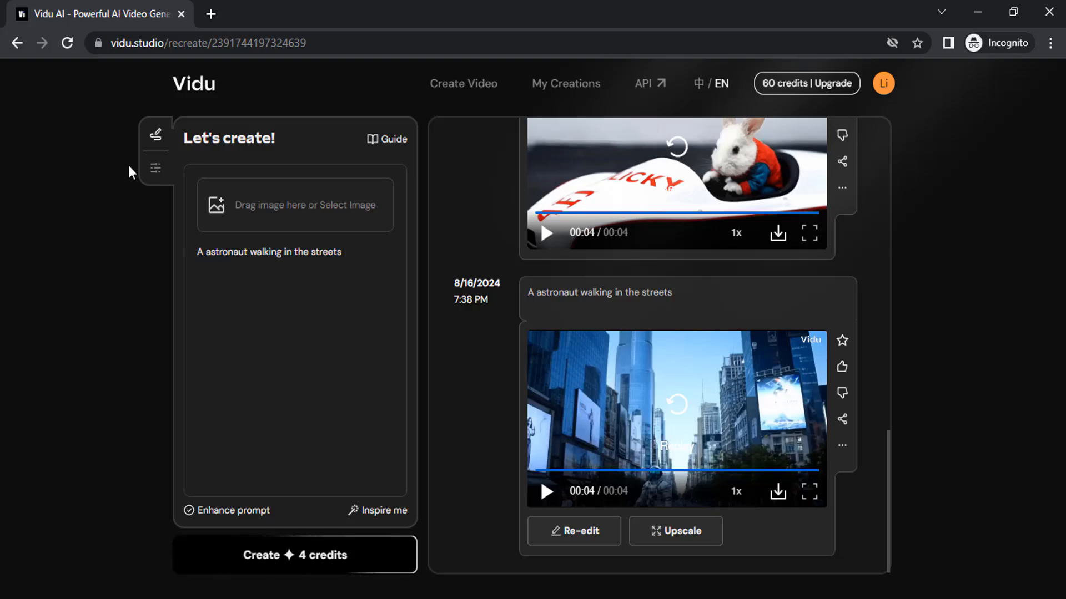
left_click(155, 168)
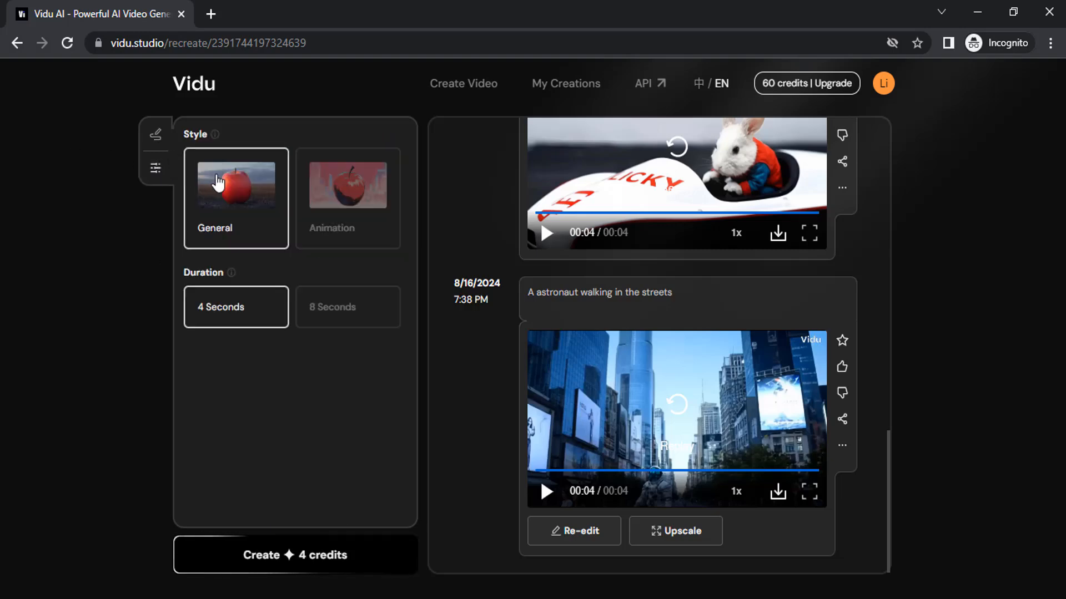
left_click(347, 183)
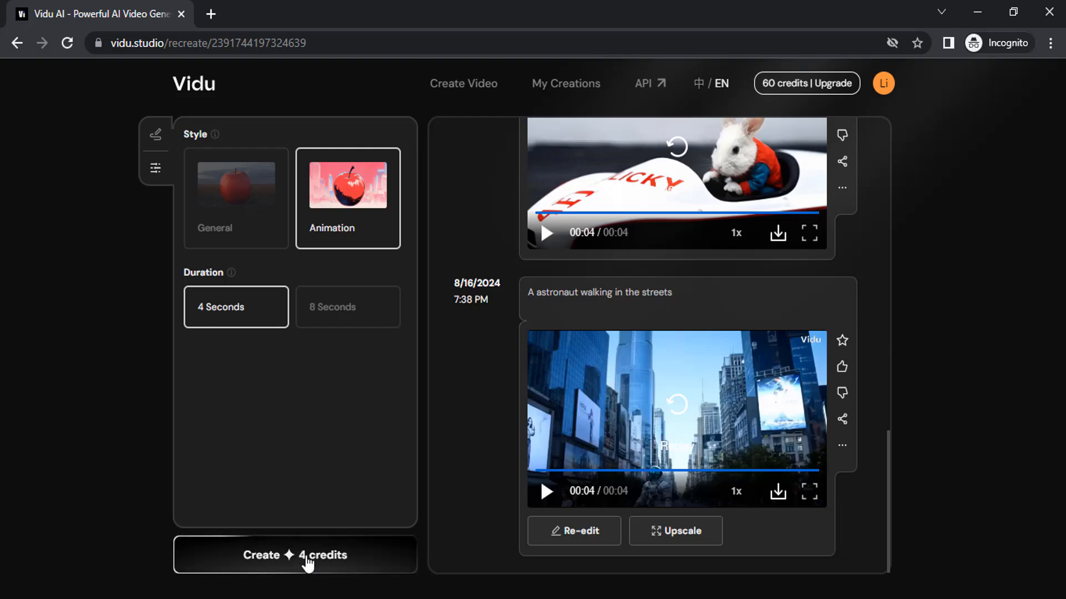
left_click(295, 555)
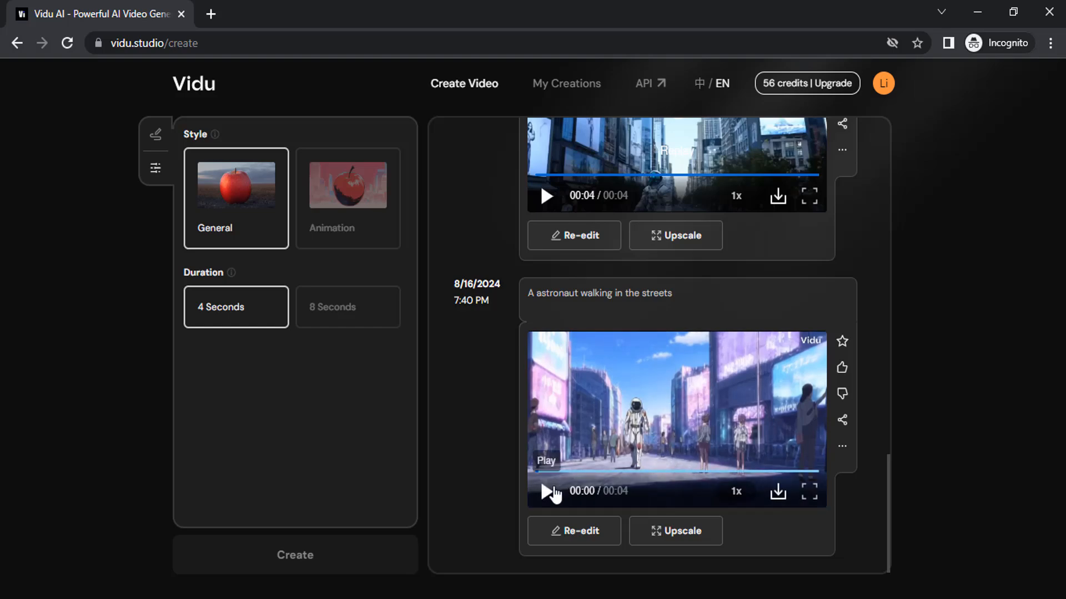
Step: Watch the Animation-style astronaut clip and return to the prompt input panel
left_click(547, 491)
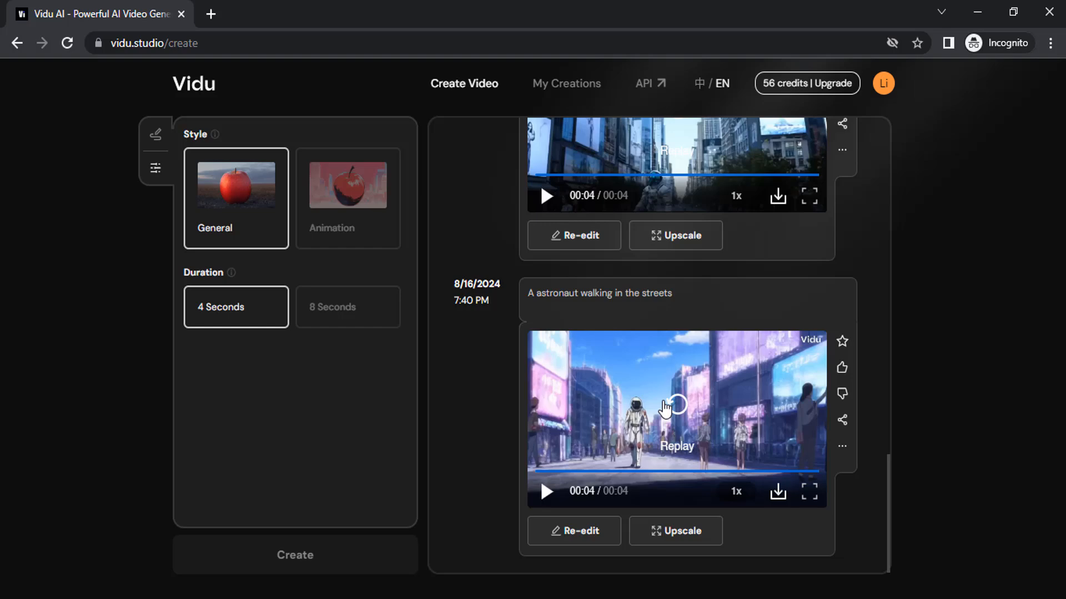
mouse_move(685, 410)
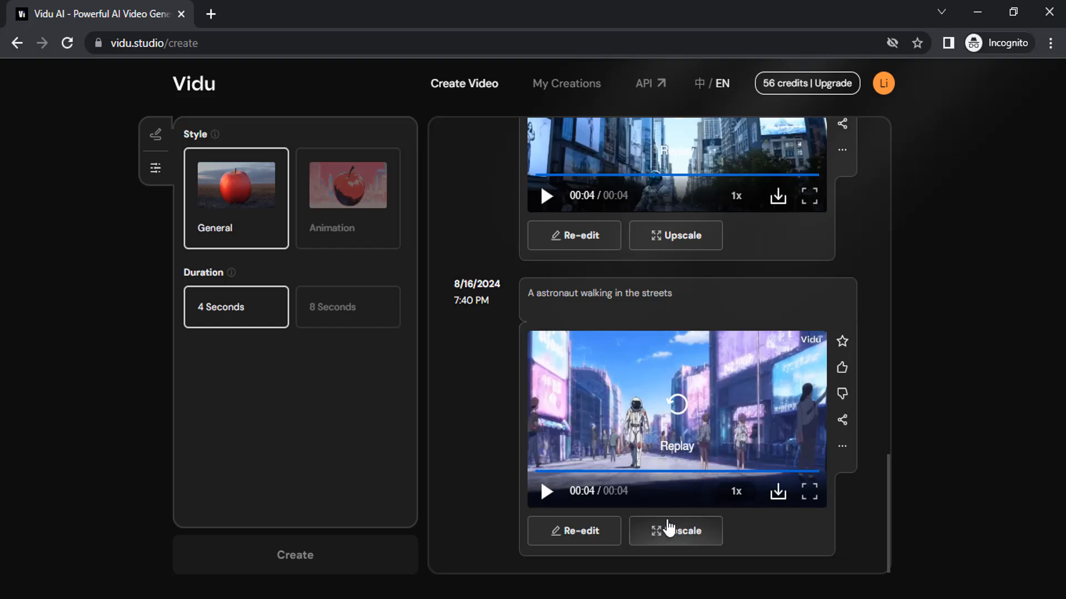
mouse_move(233, 293)
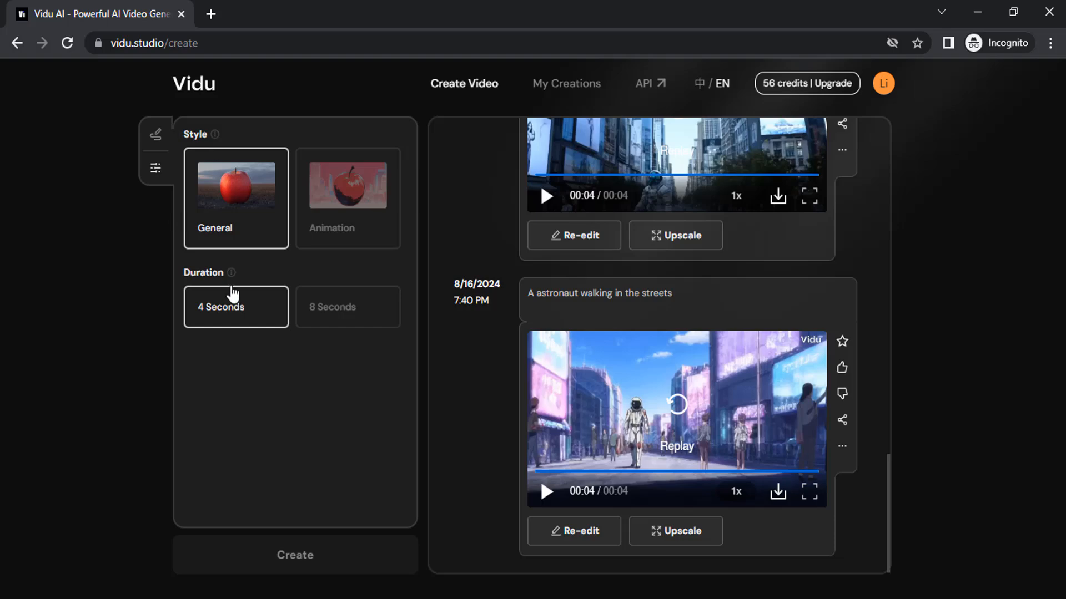
left_click(155, 134)
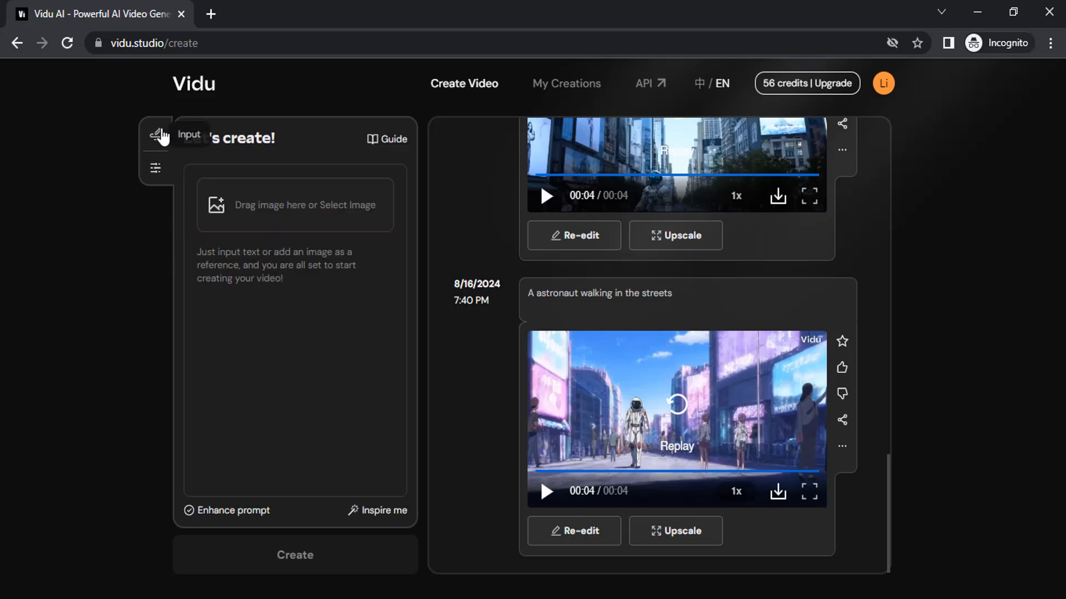
Step: Upload the ladybug image as the first frame and submit the 4-credit generation
left_click(294, 555)
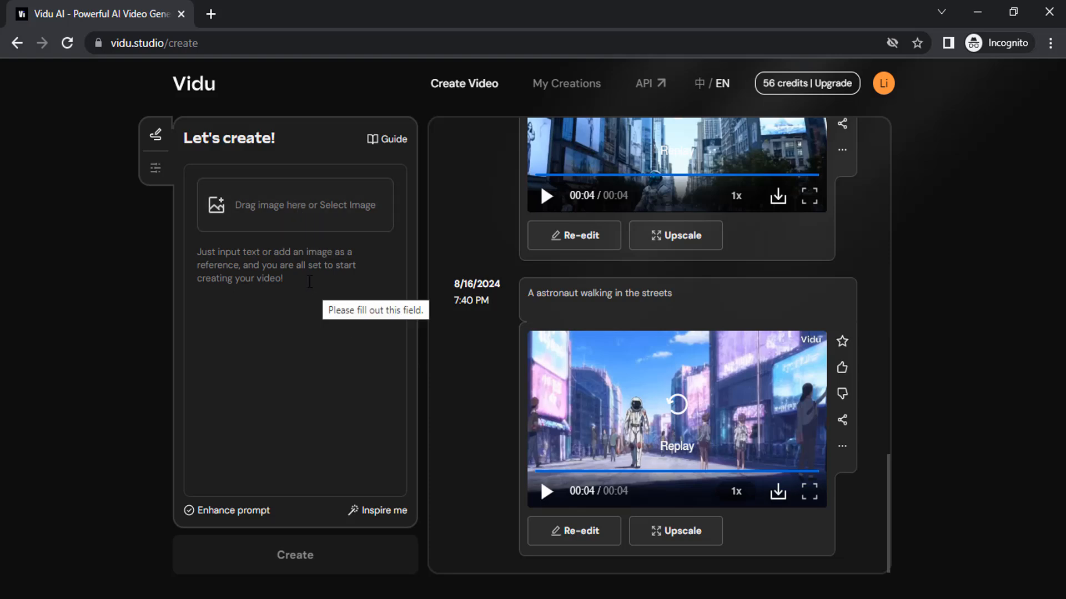
mouse_move(271, 214)
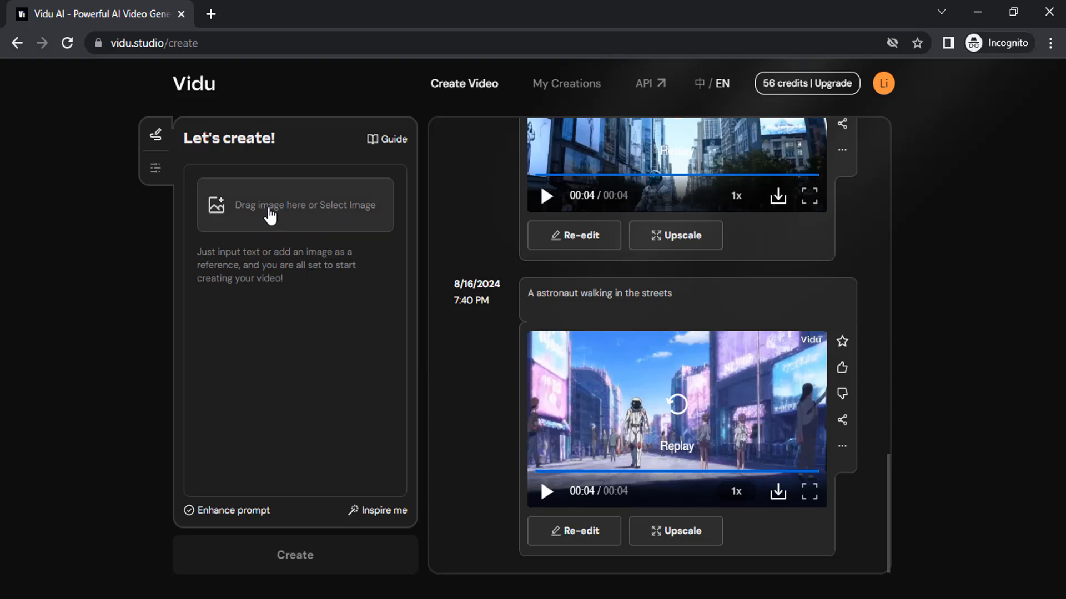
mouse_move(448, 228)
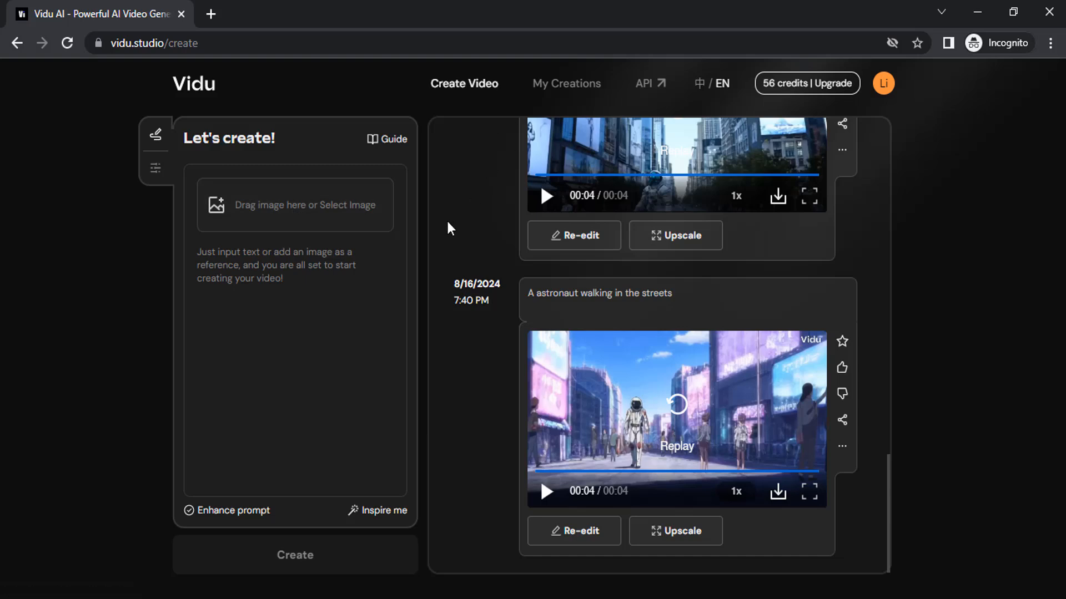
left_click(294, 204)
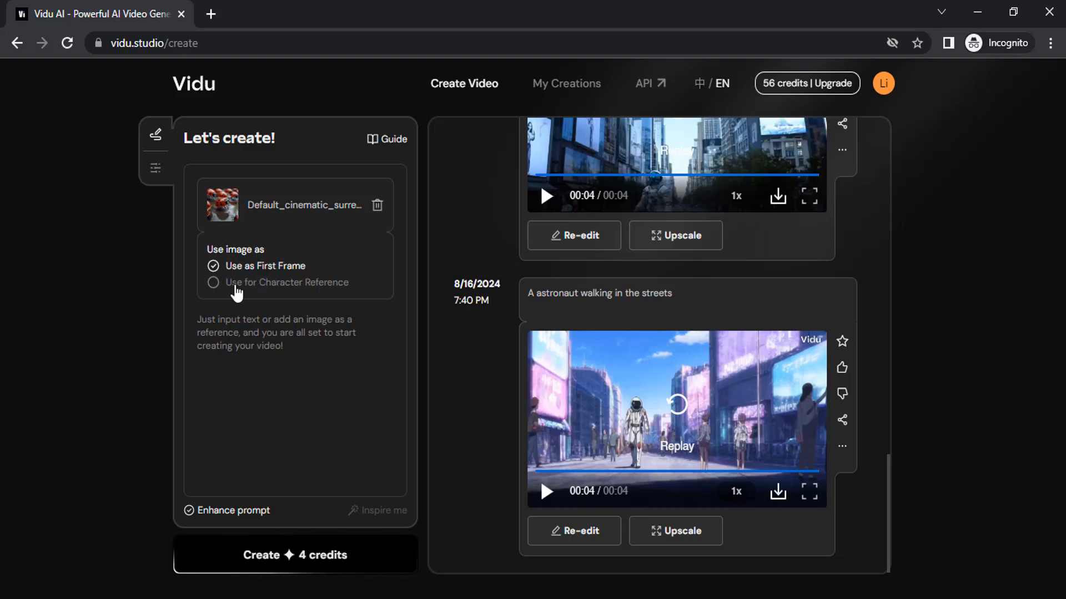
left_click(213, 282)
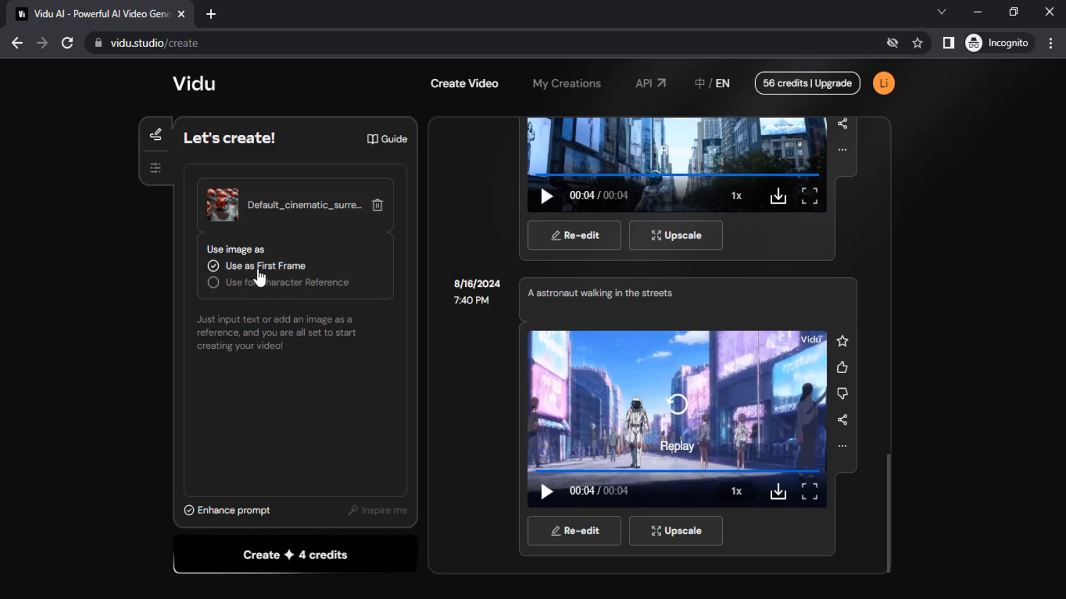
mouse_move(248, 192)
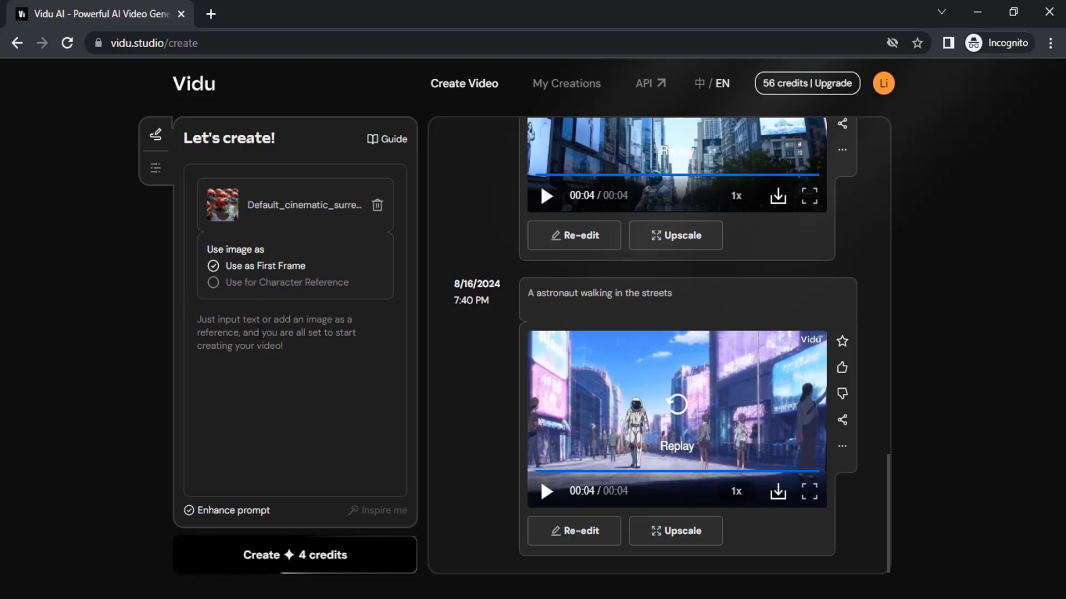
left_click(294, 555)
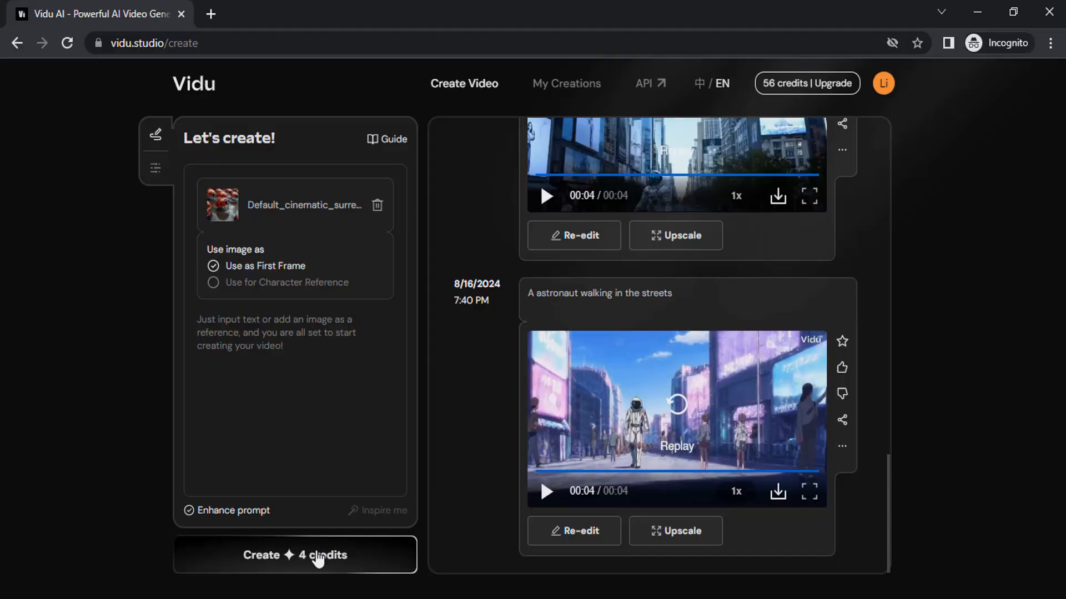
Step: Generate the ladybug clip and play it through to the end
left_click(294, 555)
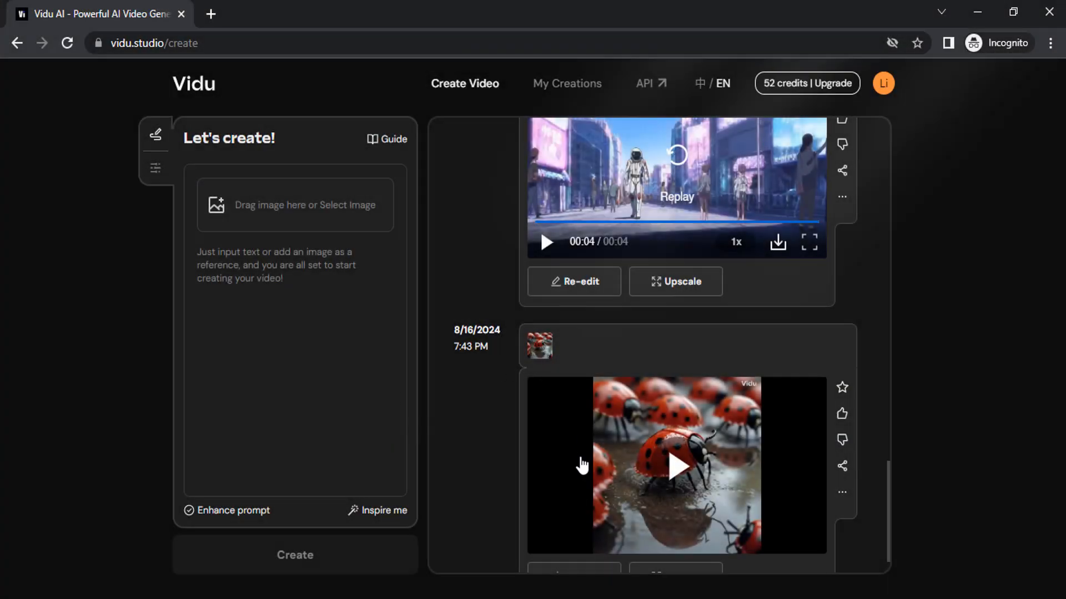
left_click(677, 465)
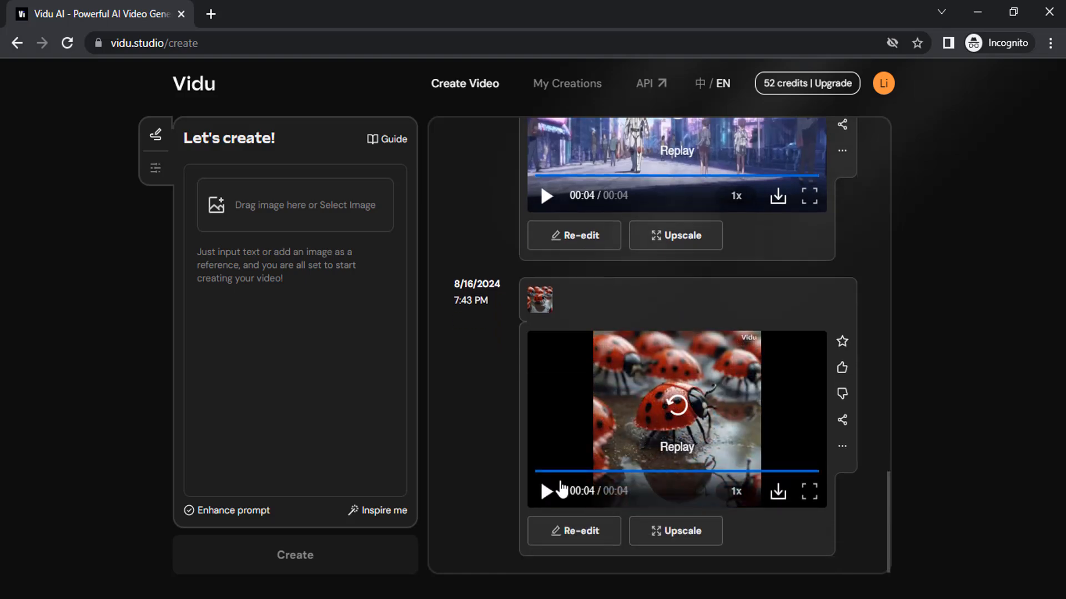
left_click(546, 492)
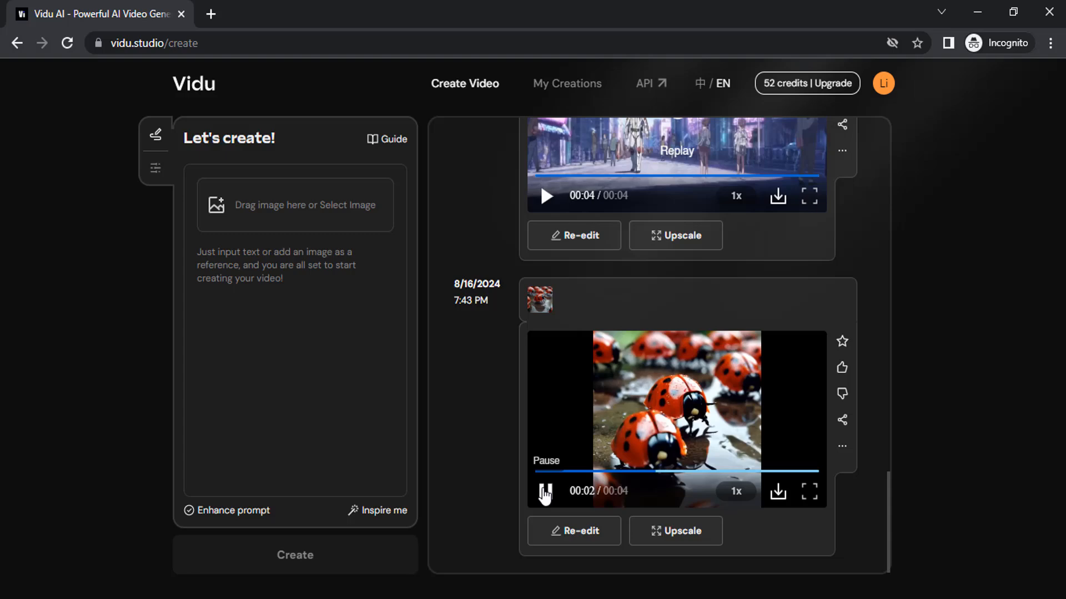
left_click(544, 492)
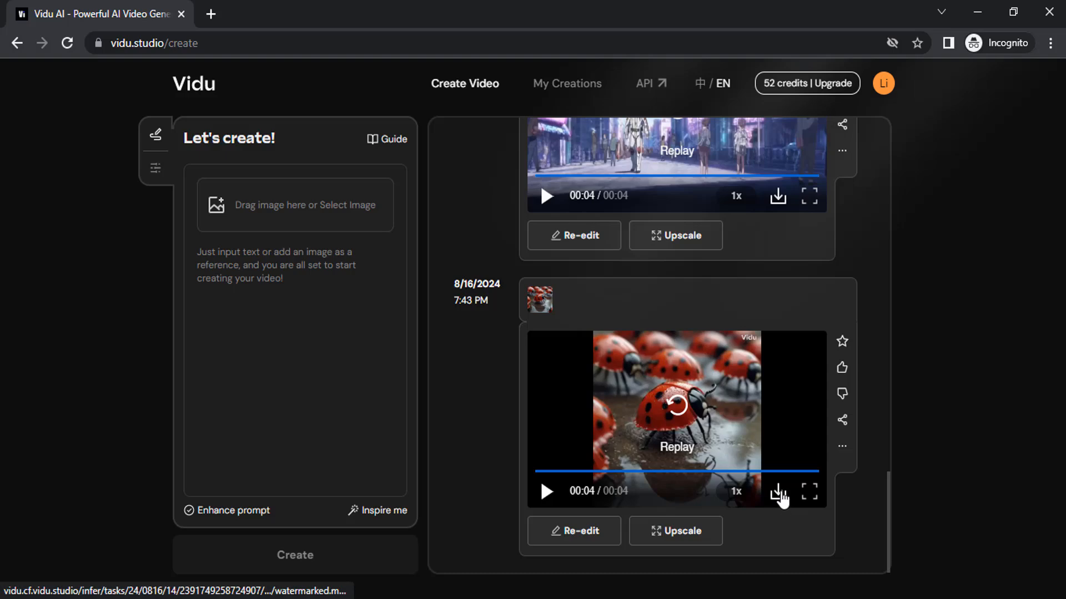
Step: Start downloading the ladybug clip, then cancel the Share Video dialog
left_click(840, 420)
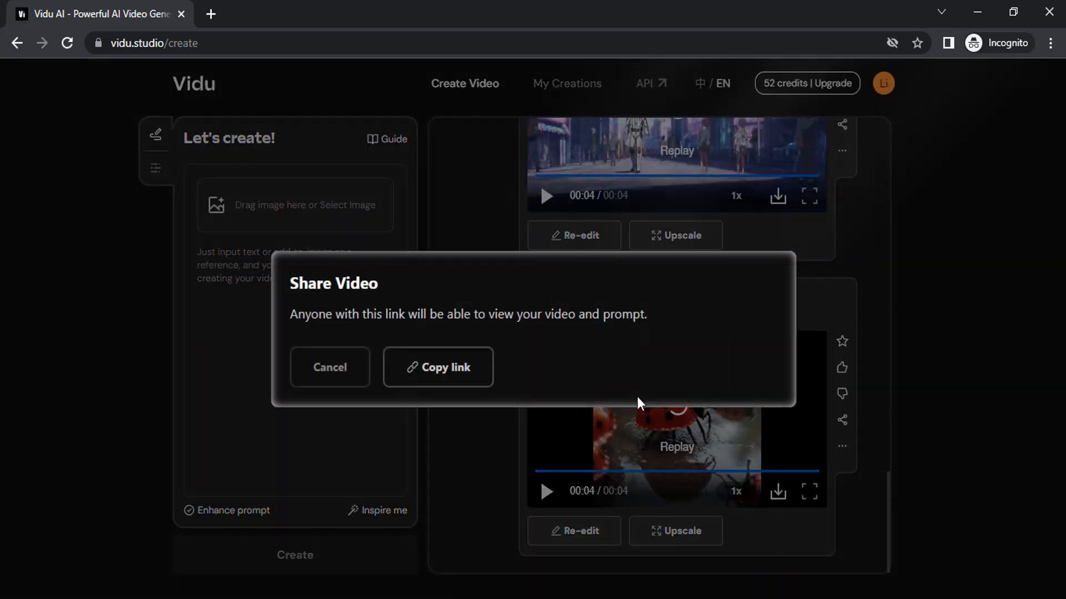
left_click(329, 367)
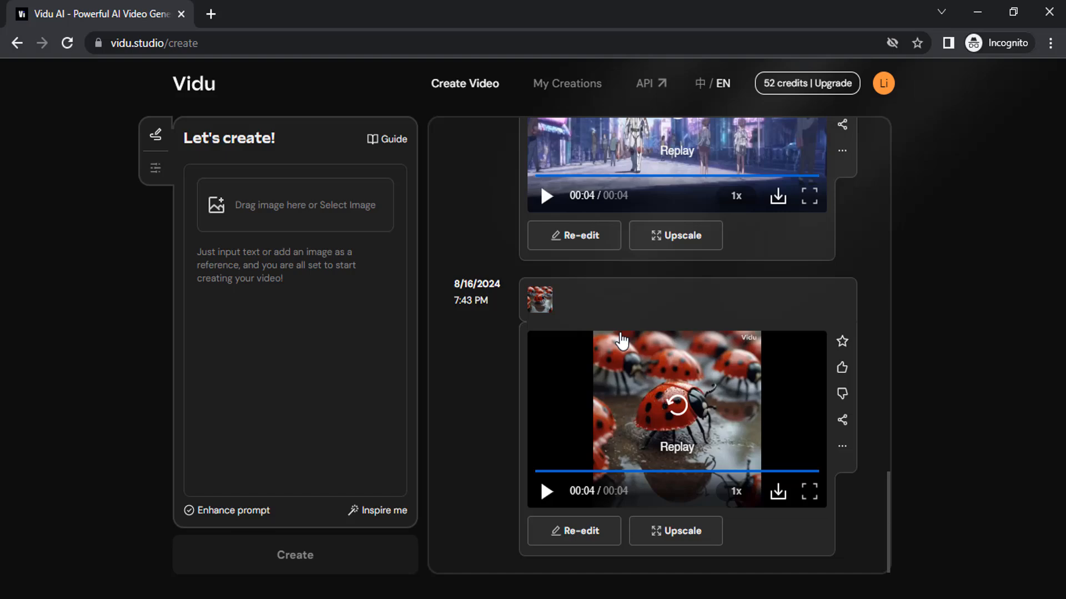
mouse_move(284, 220)
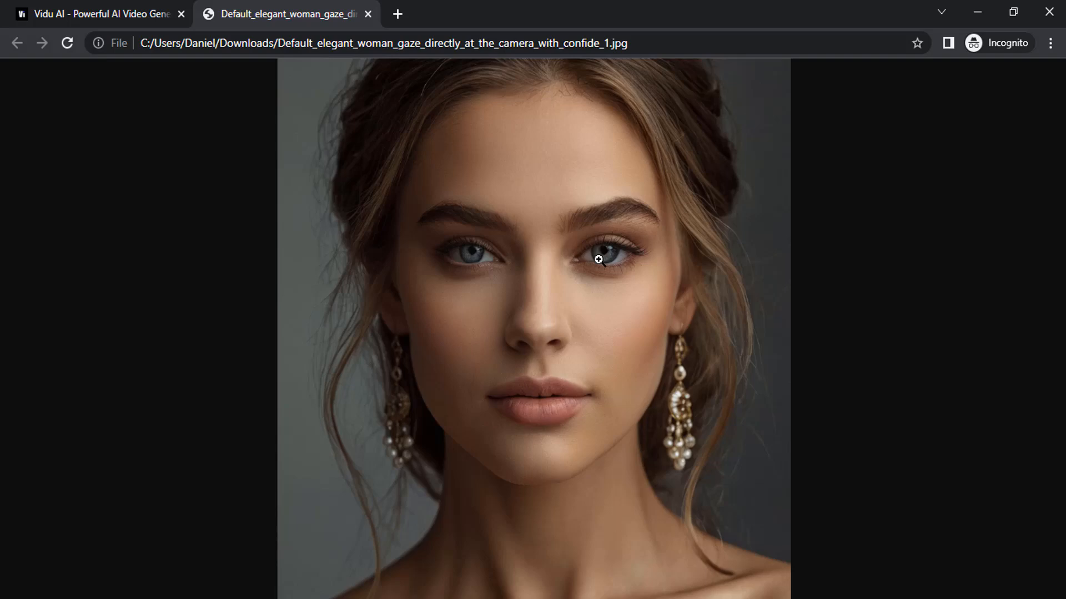
Step: Generate a clip from the woman's photo as Character Reference with prompt 'A woman posing for a photoshoot'
left_click(96, 13)
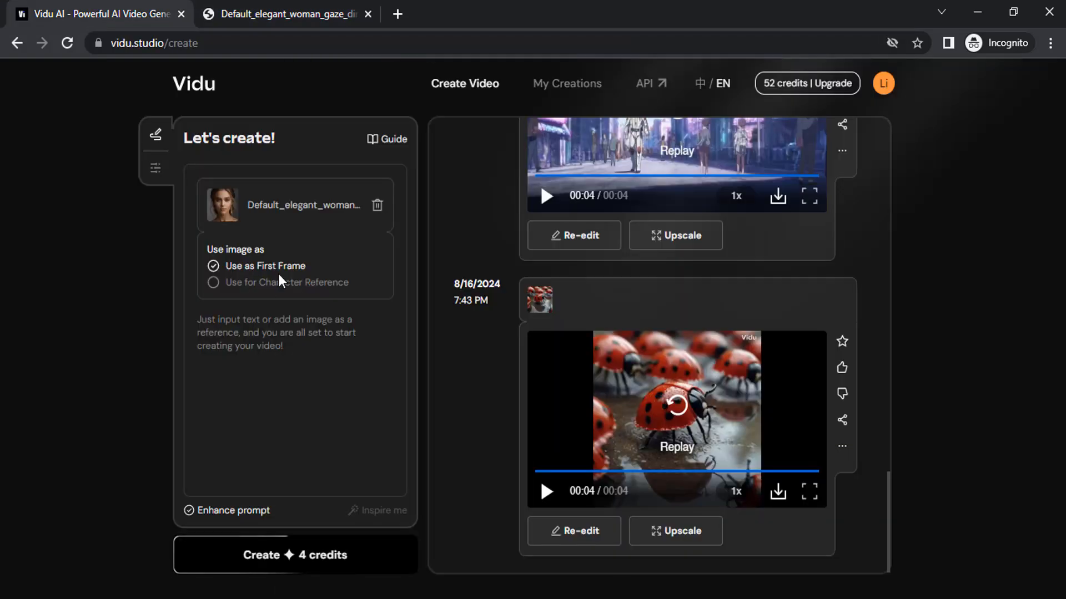
mouse_move(271, 292)
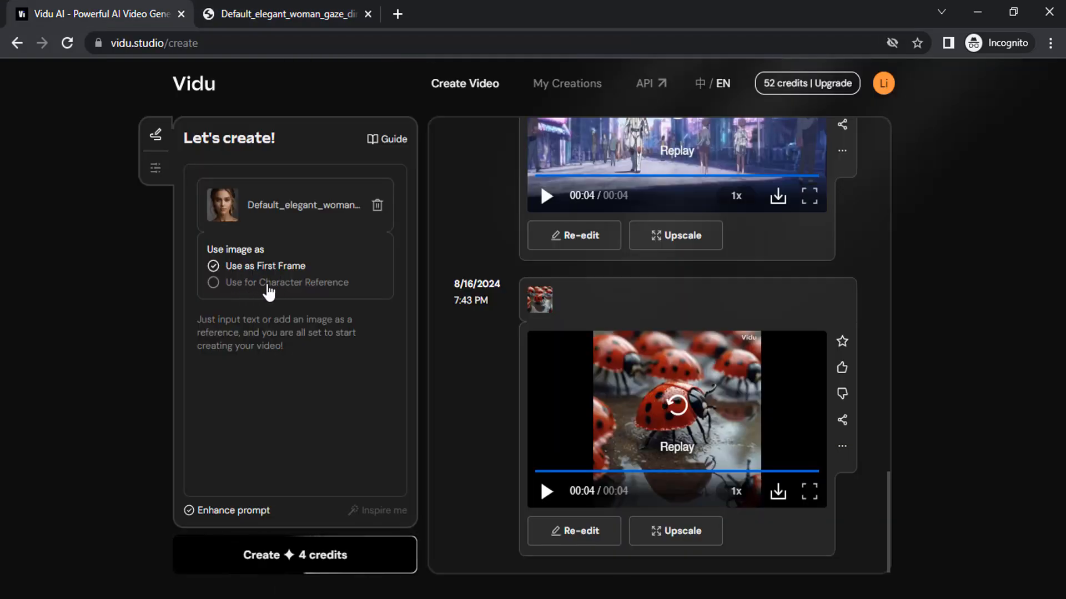
left_click(213, 282)
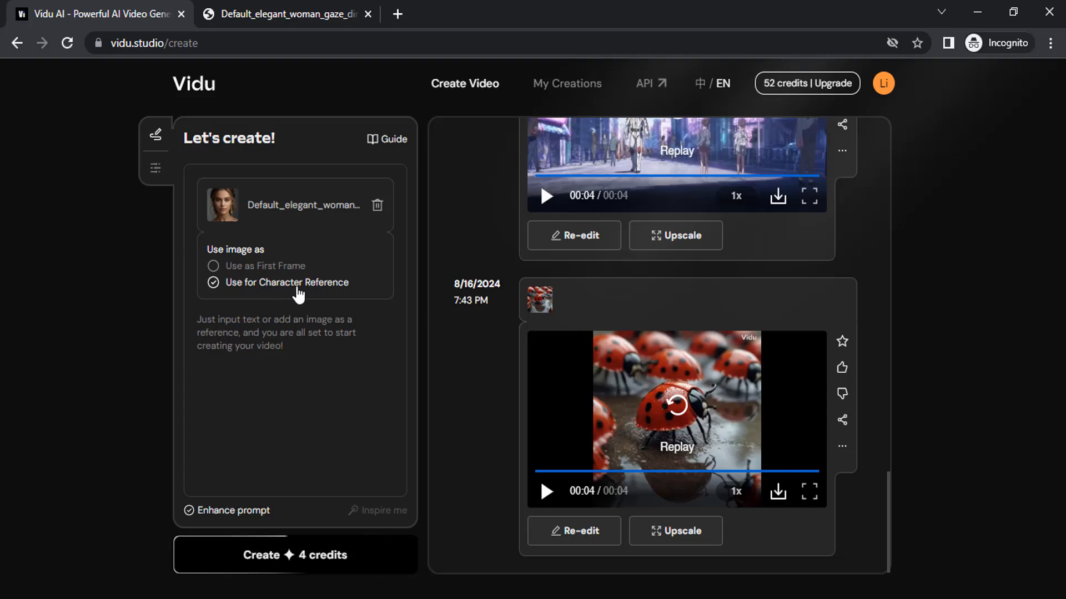
left_click(272, 332)
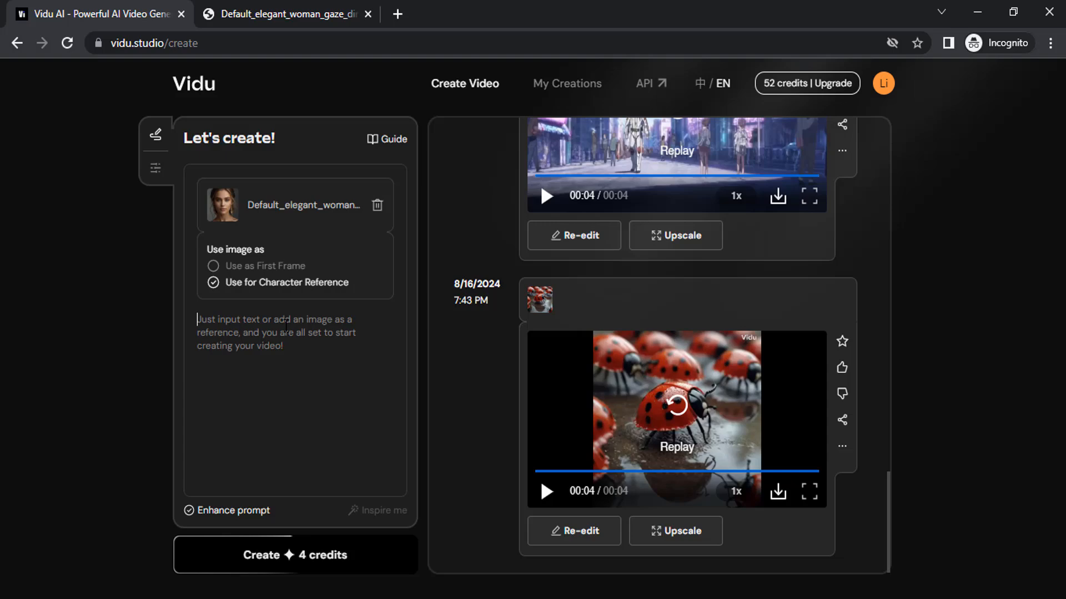
type("A woman posing for a photosho")
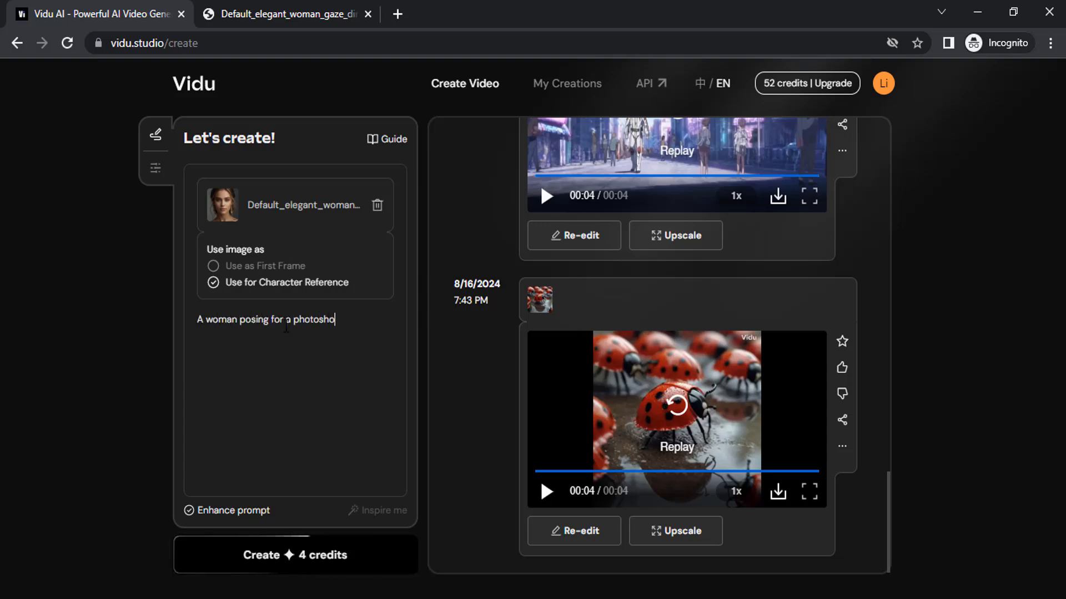
type("ot")
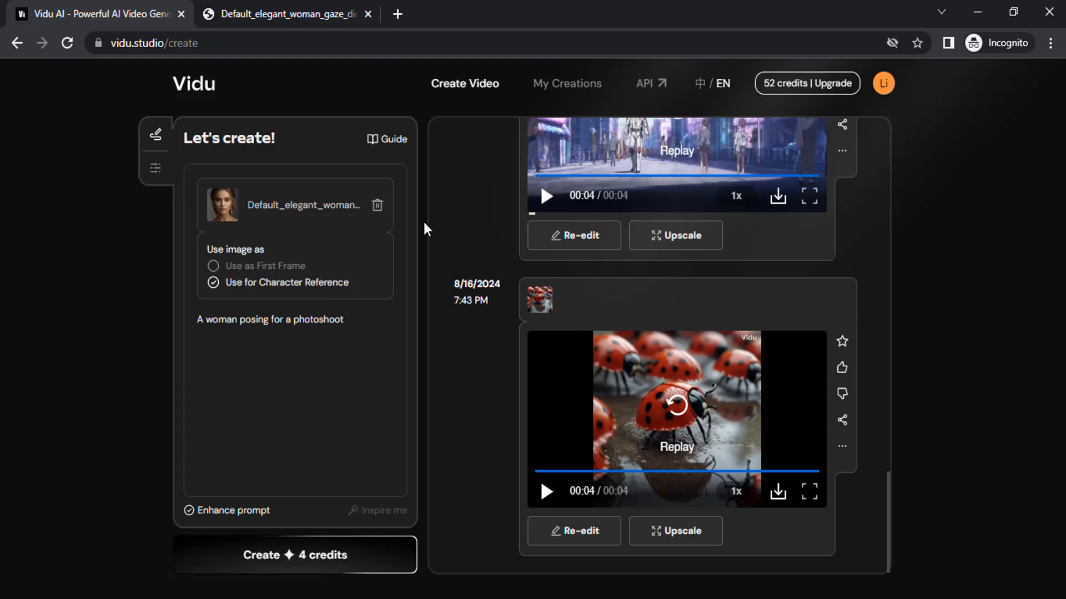
left_click(294, 555)
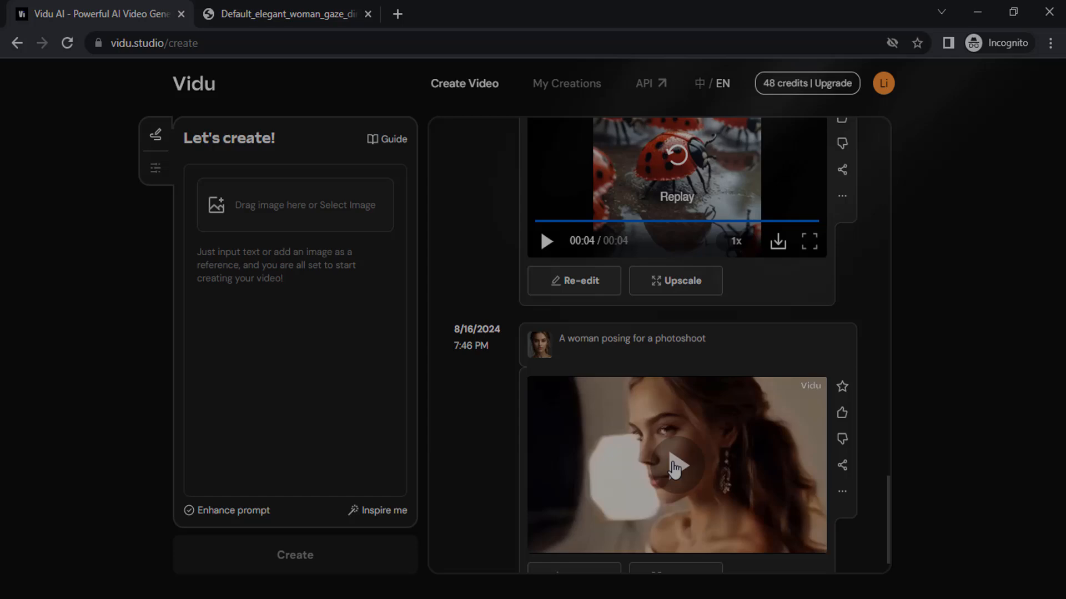
Step: Watch the photoshoot clip, compare it with the original photo, then replay it full screen
left_click(676, 466)
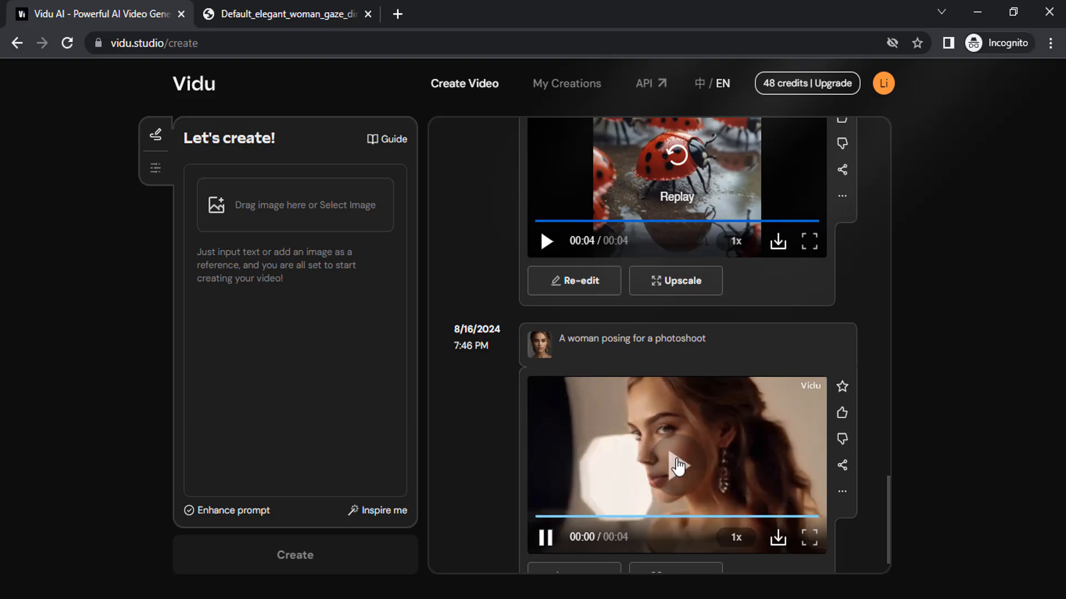
left_click(285, 13)
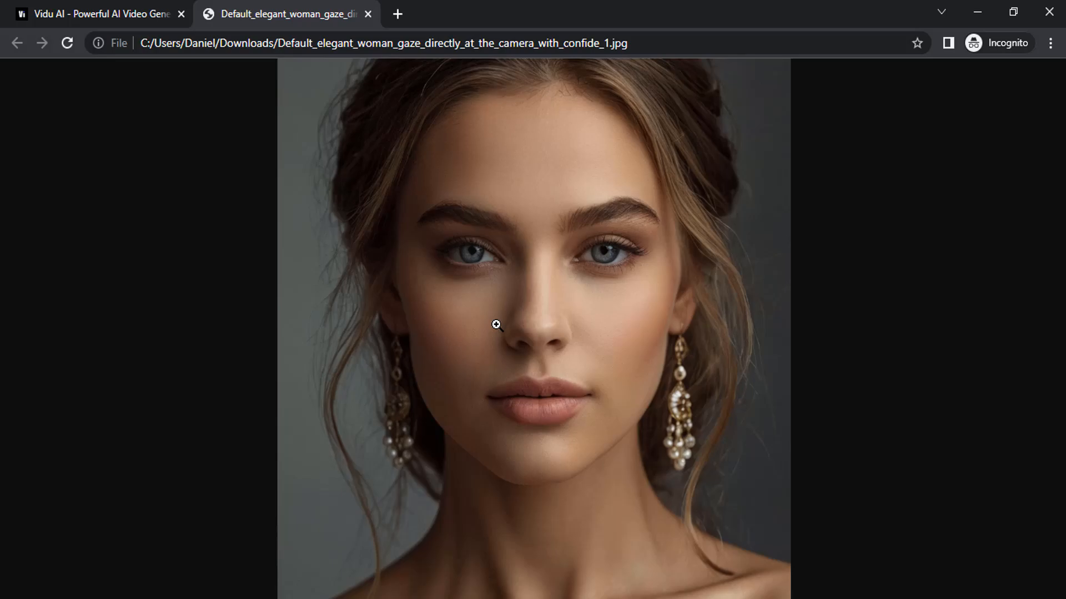
left_click(99, 13)
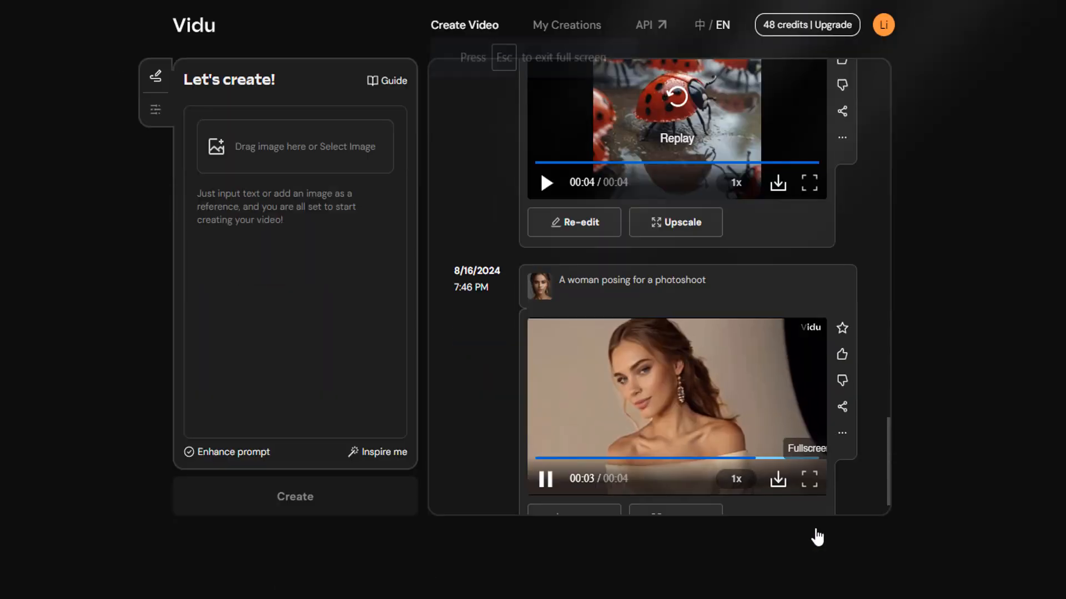
left_click(809, 480)
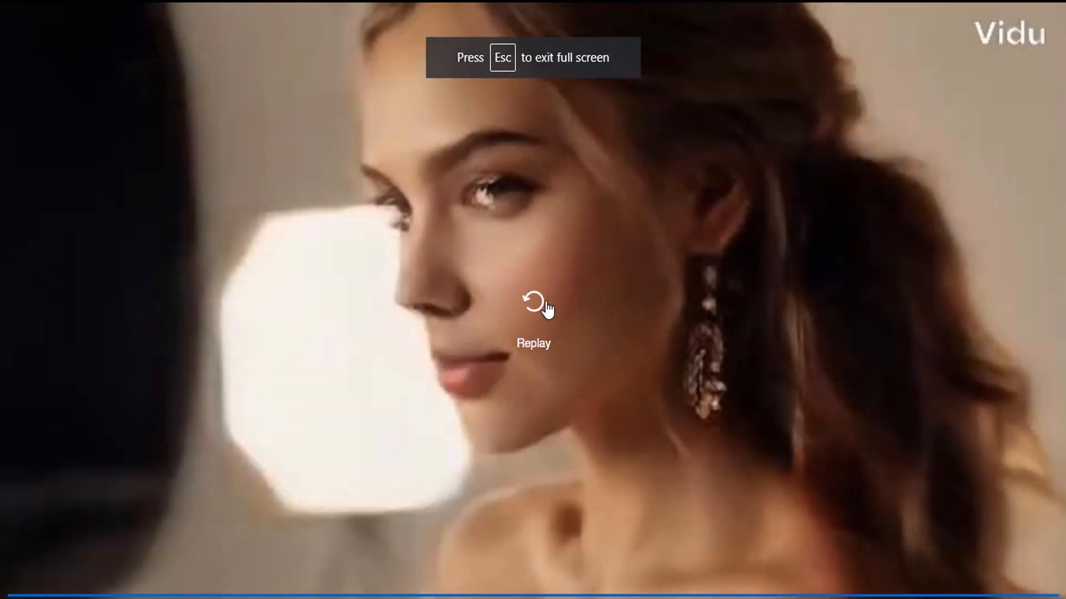
left_click(534, 302)
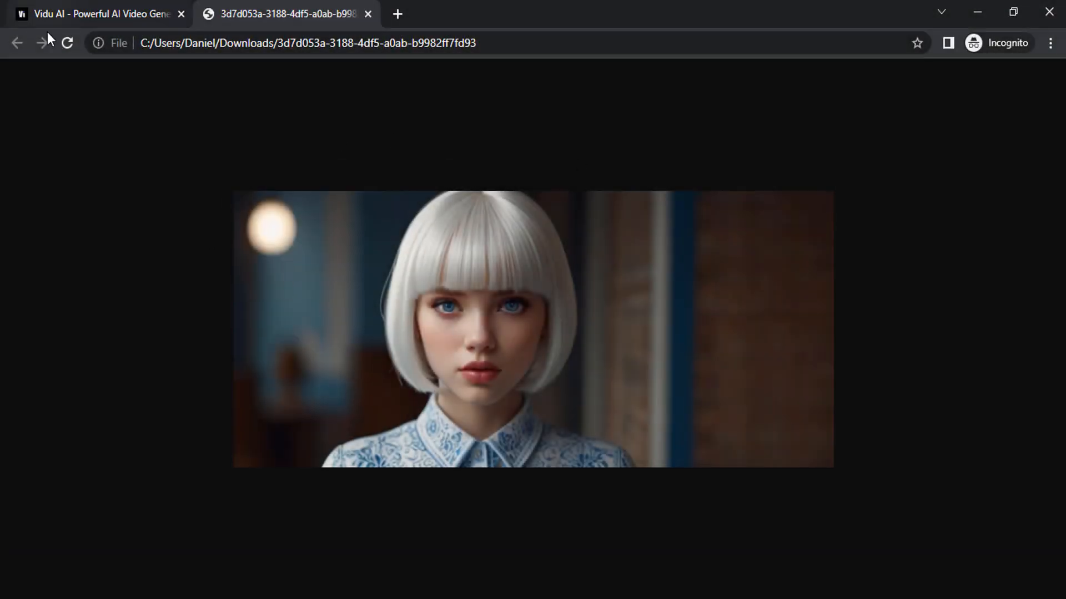
Step: Generate a clip from the girl image as Character Reference with prompt 'A girl sitting in an office, working with her laptop, cinematic lighting'
left_click(99, 13)
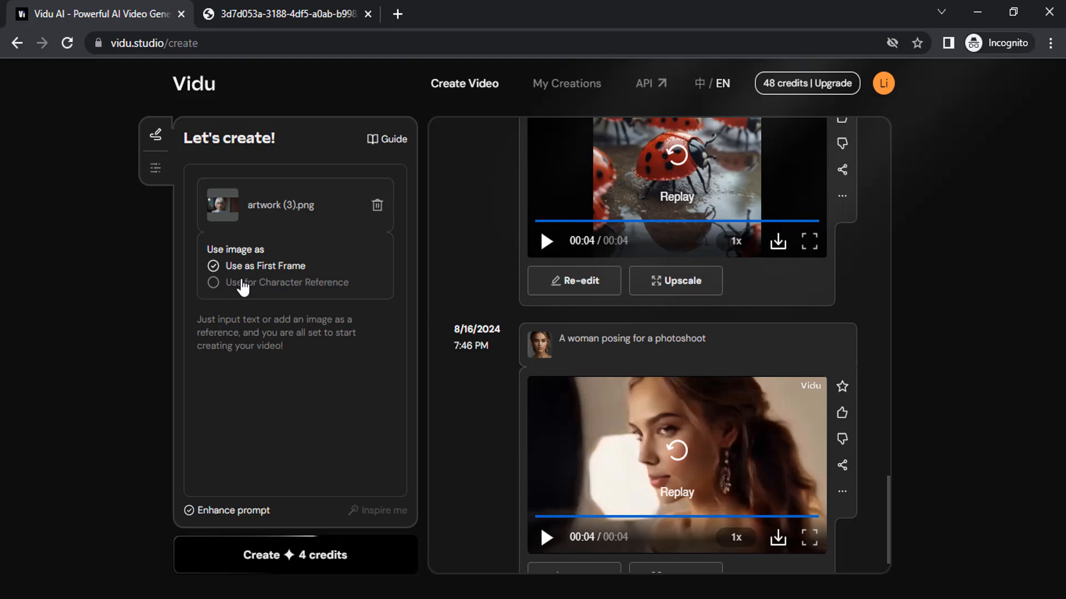
left_click(214, 281)
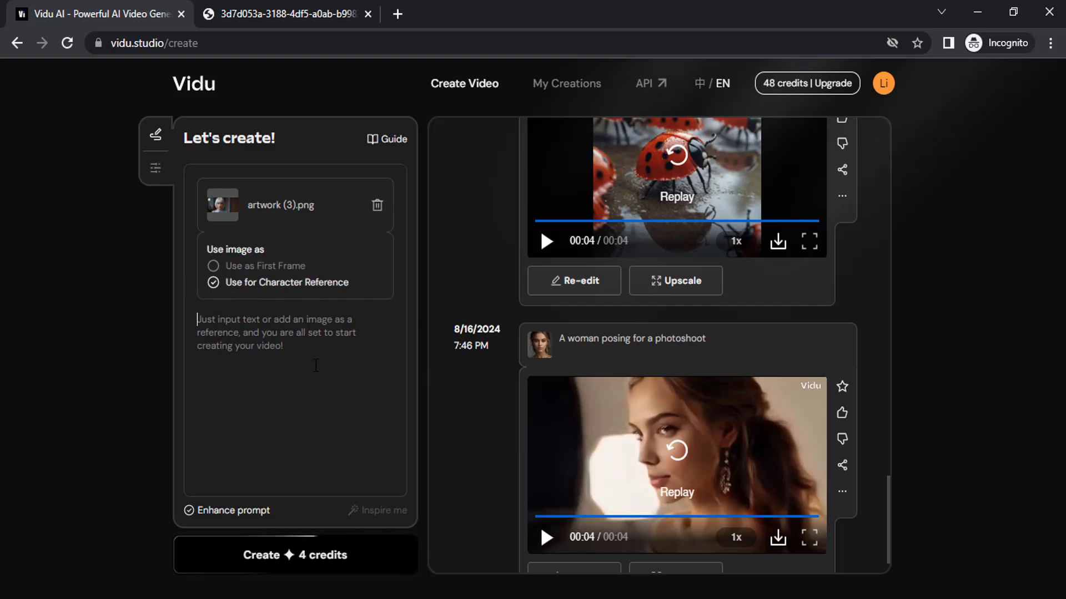
type("A girl sitting in an off")
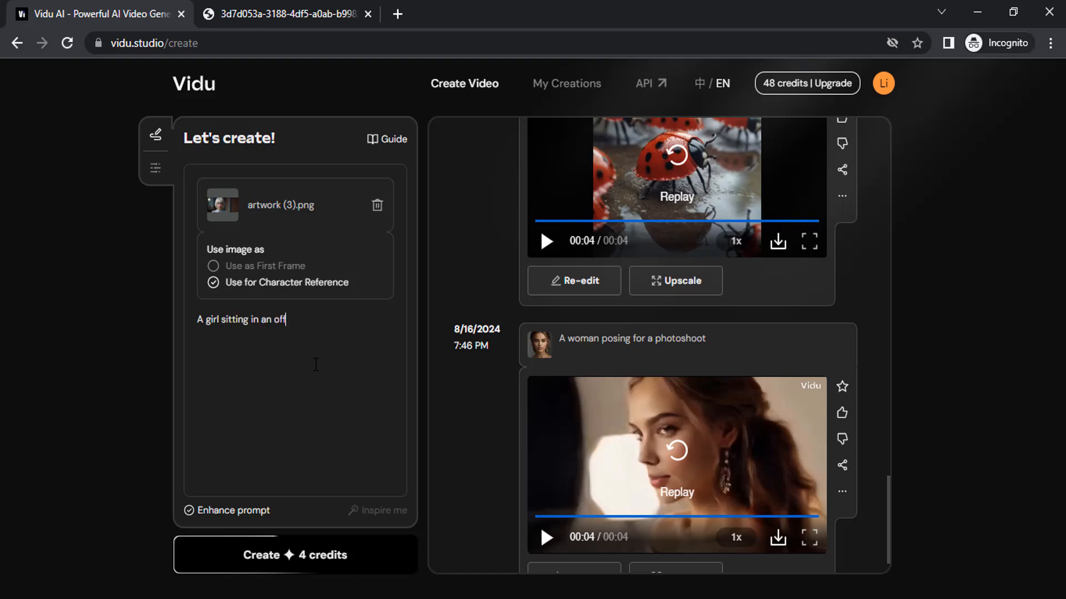
type("ice, working with her laptop, cinematic light")
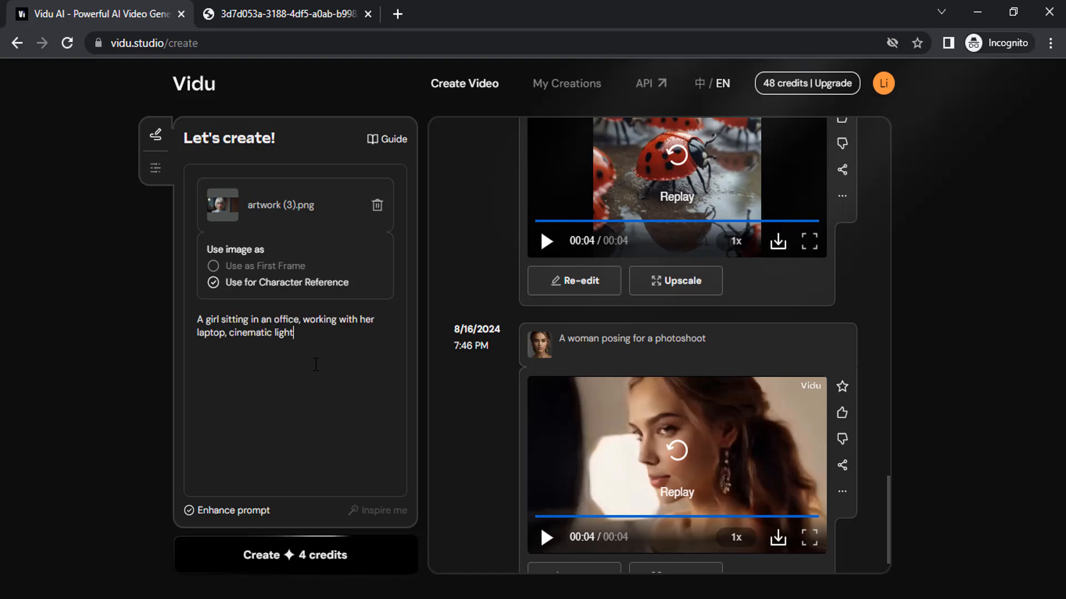
type("ing")
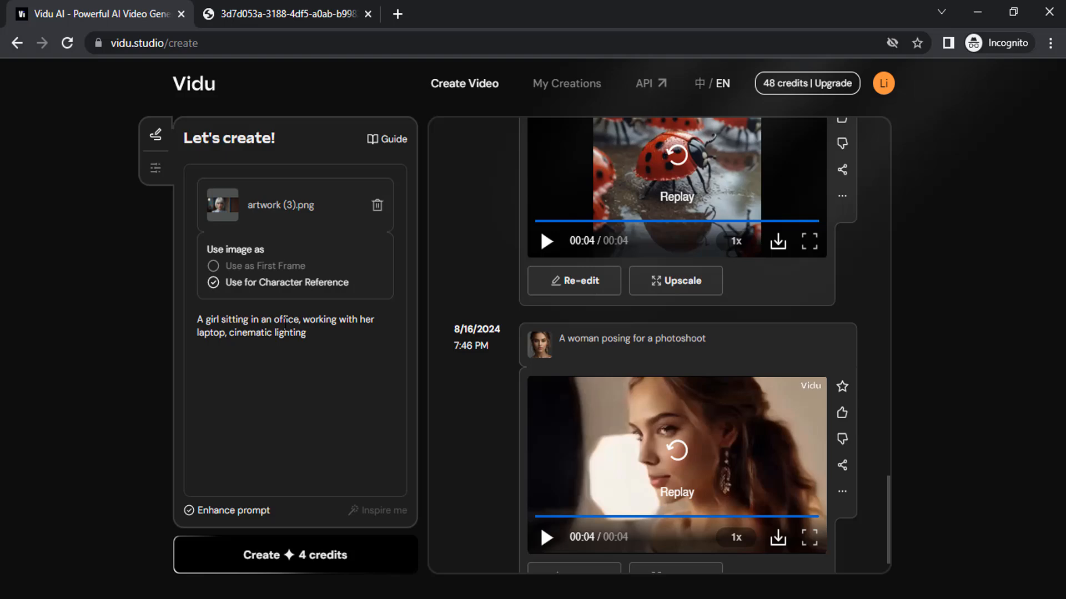
left_click(295, 555)
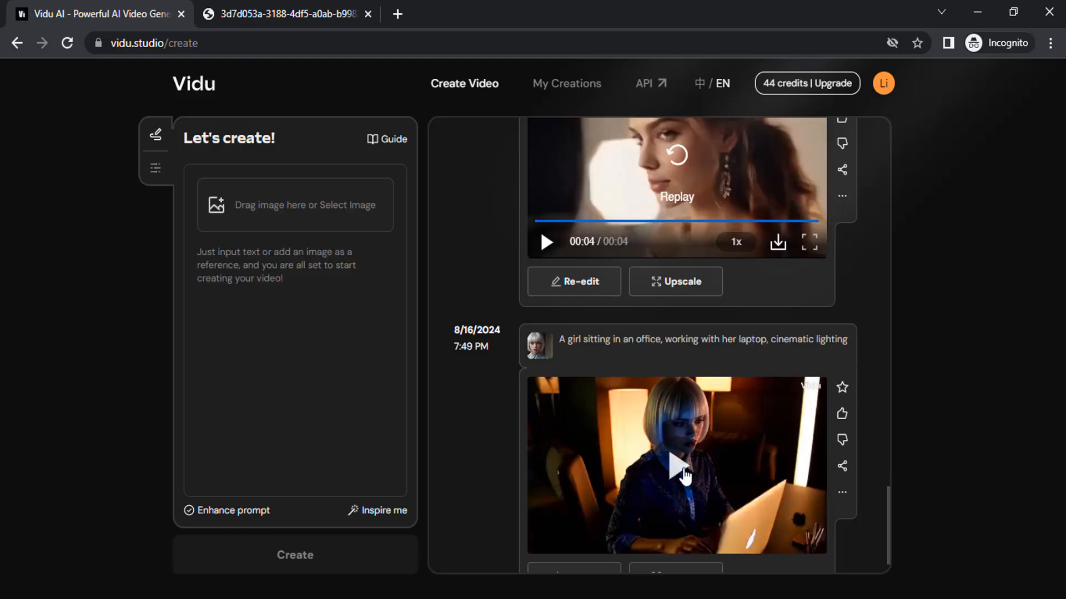
scroll("down", 3)
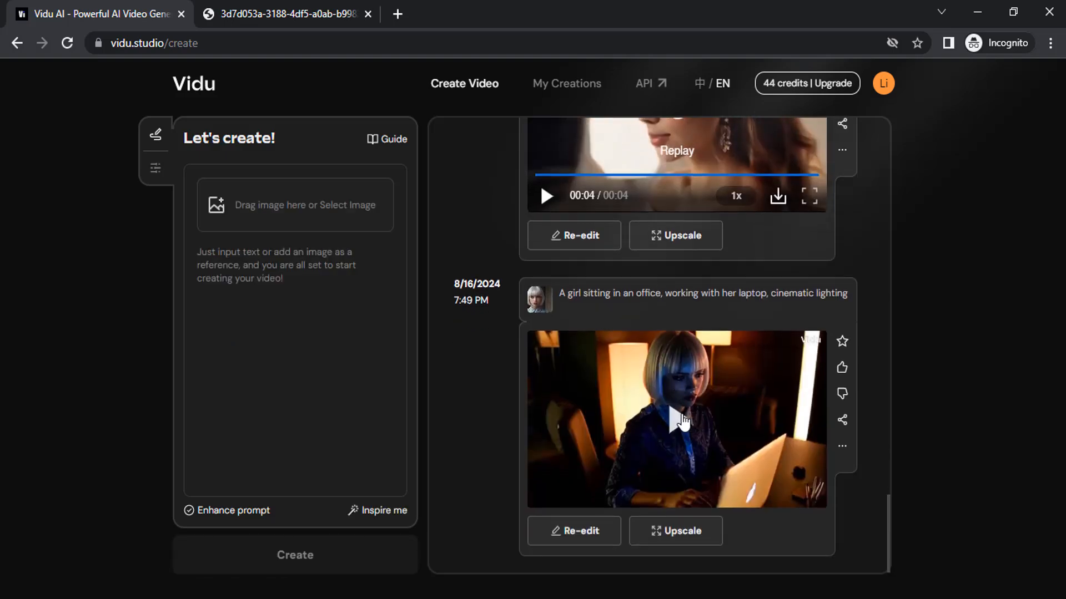
left_click(683, 419)
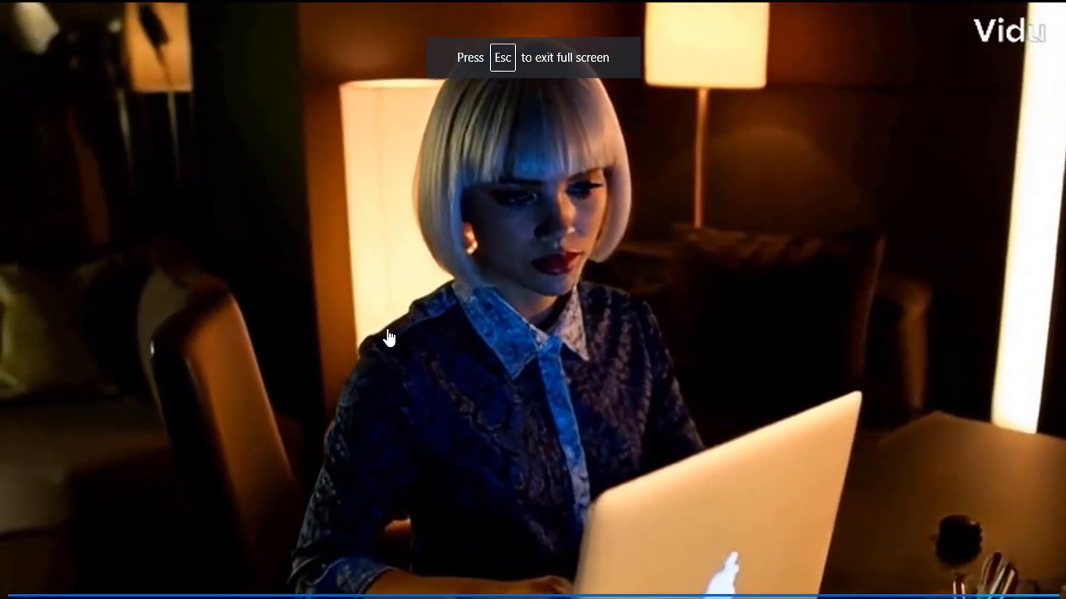
key("Escape")
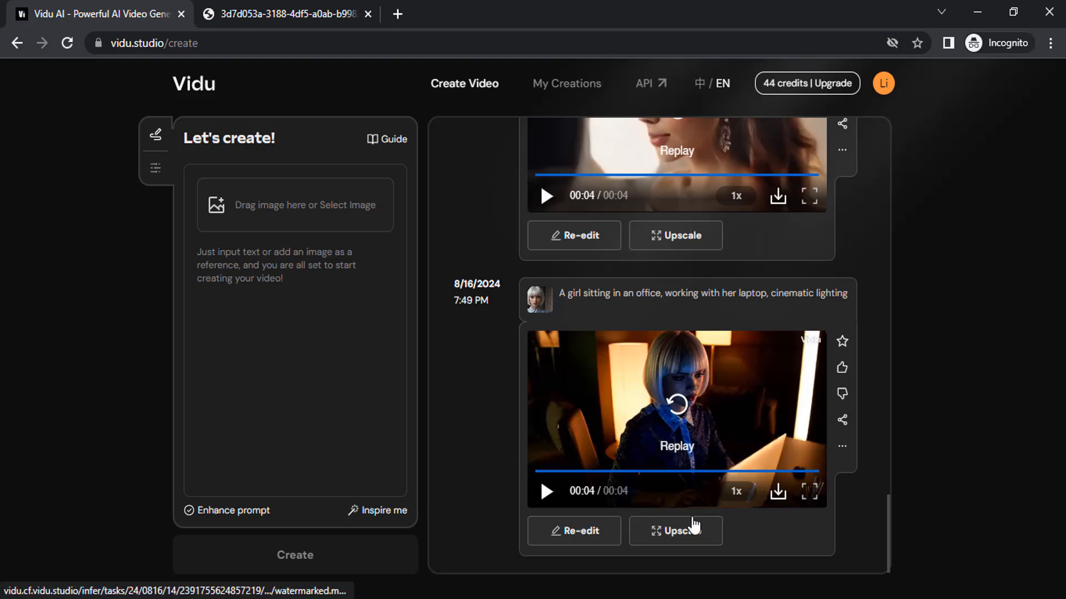
Step: Run a Stable HD upscale of the office girl clip for 4 credits and view the result
left_click(675, 531)
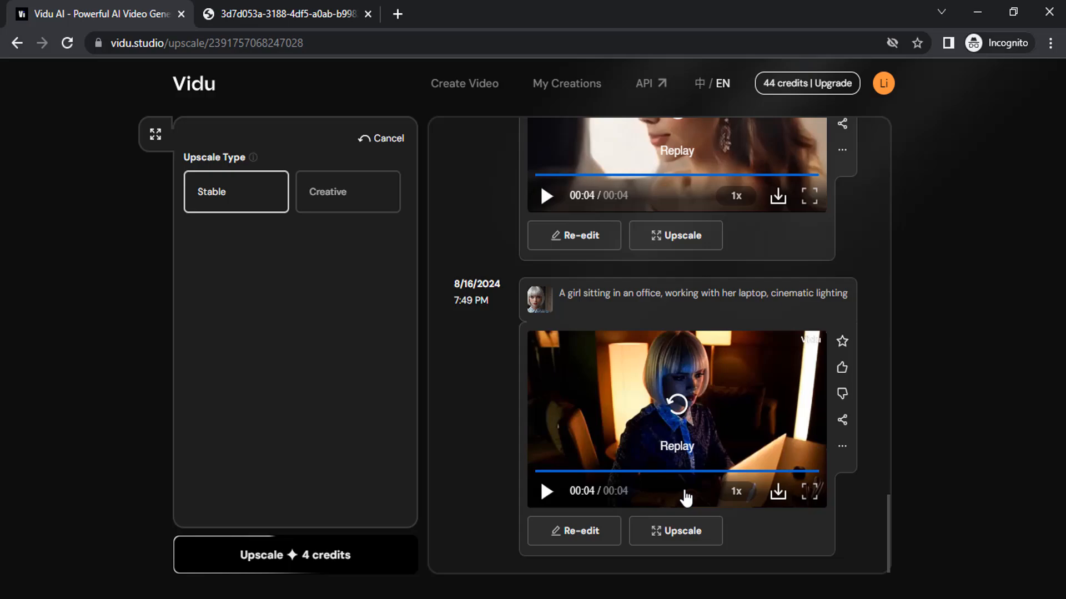
left_click(809, 491)
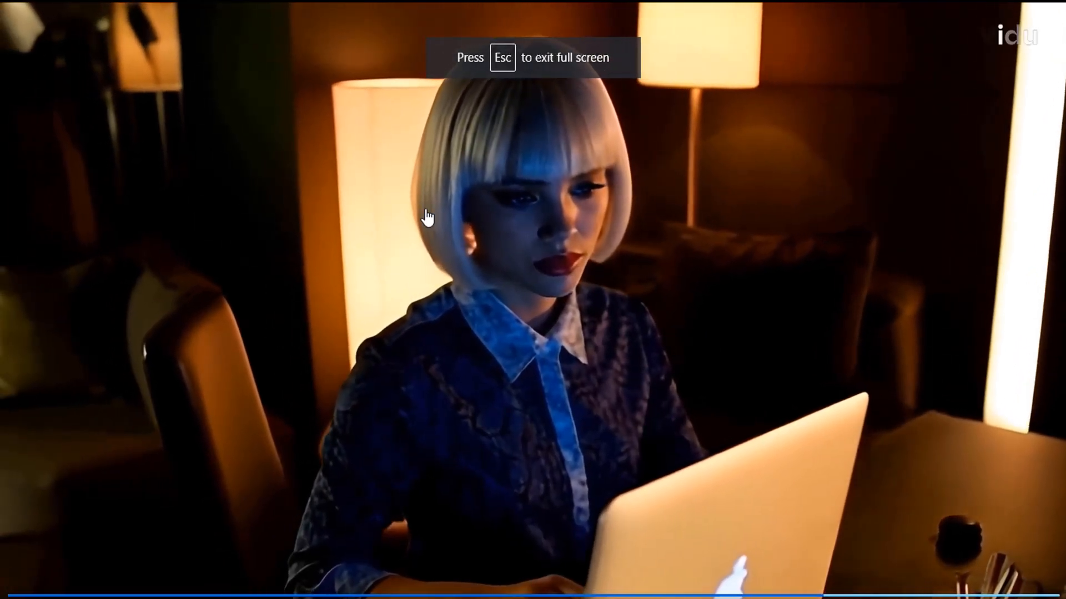
key("Escape")
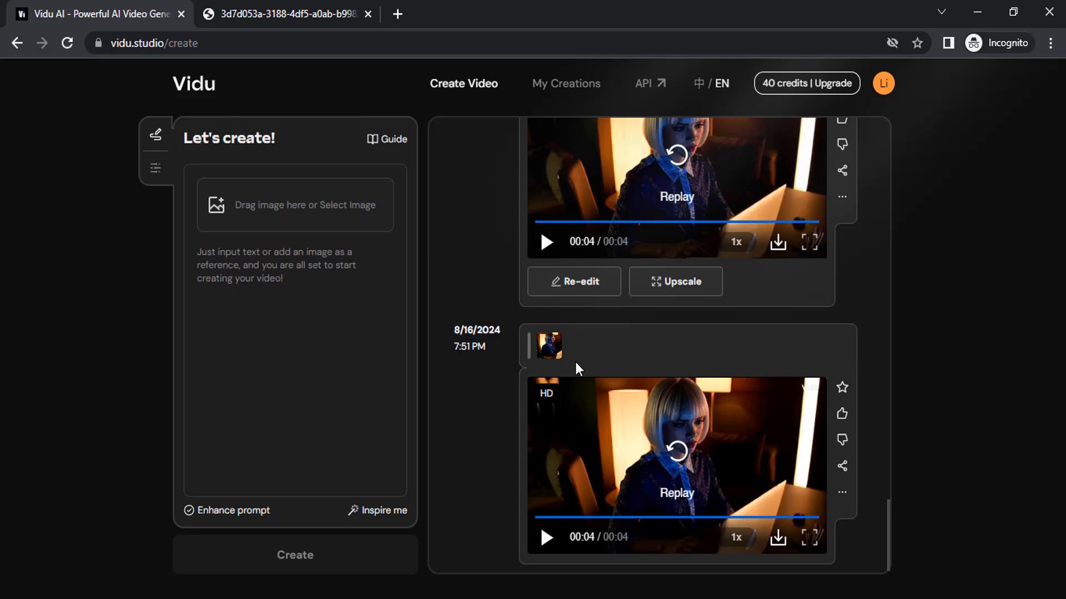